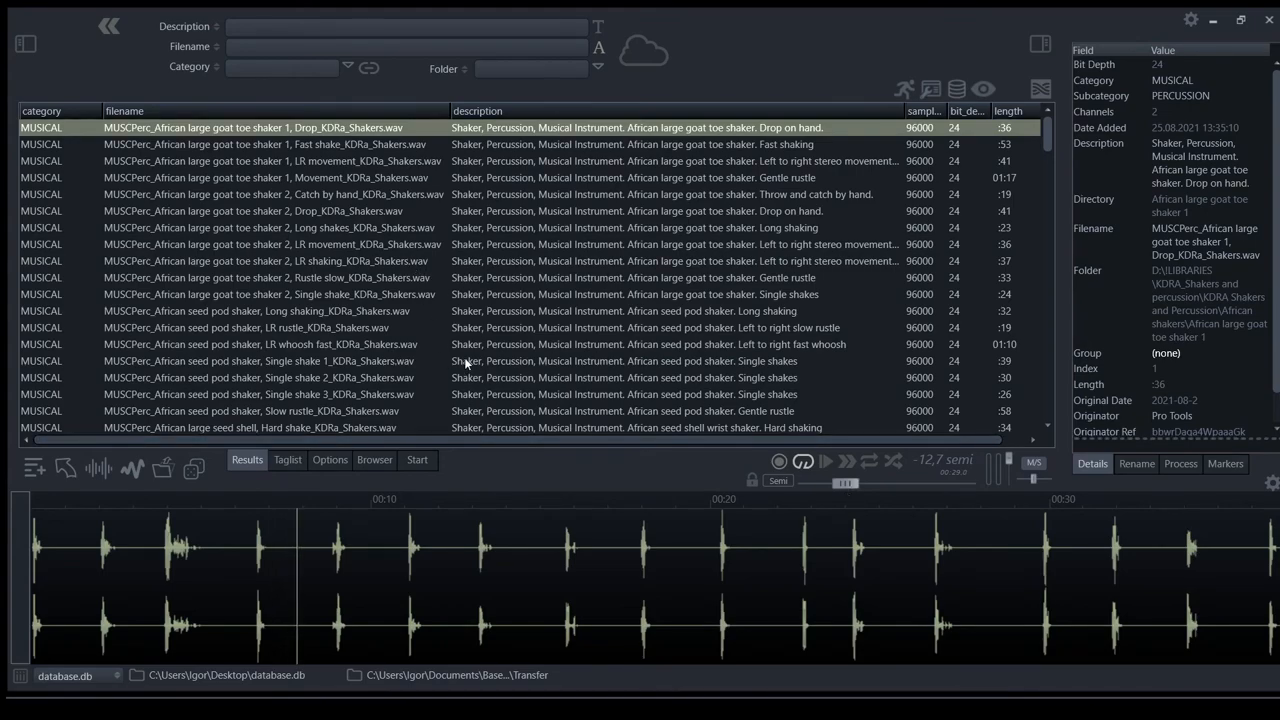
mouse_move(264, 150)
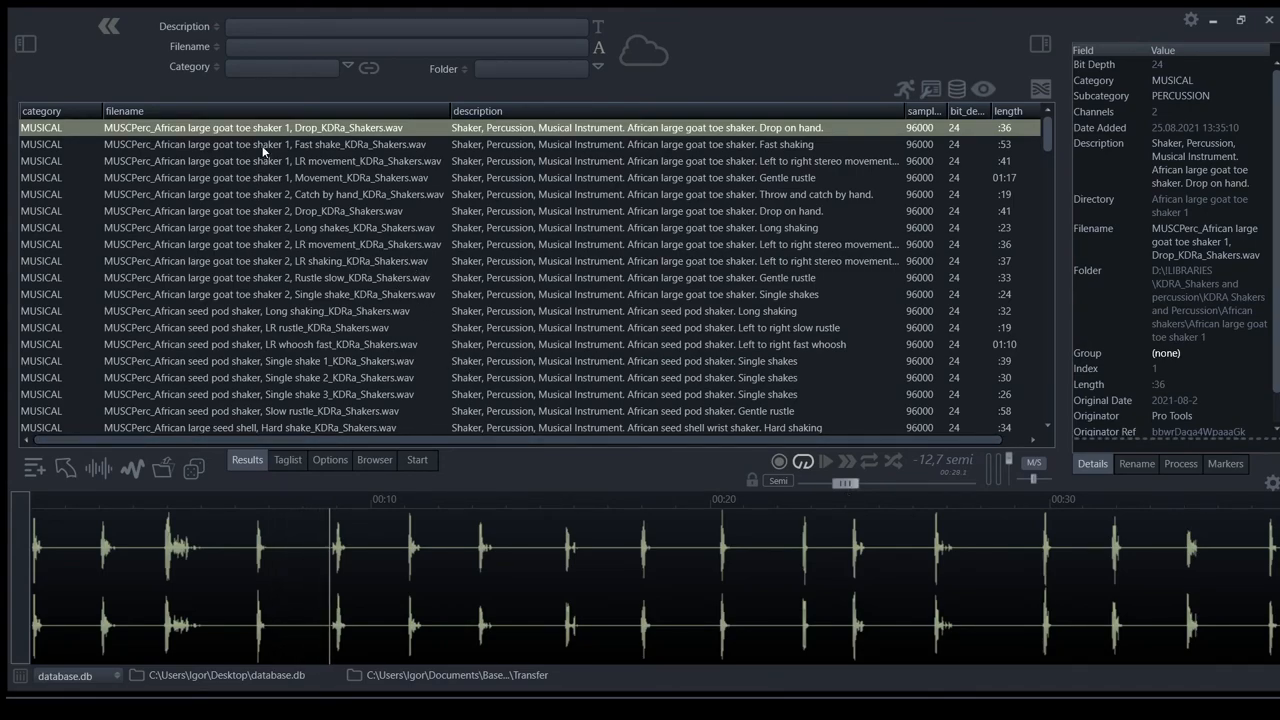
Play the goat toe shaker fast shaking, movement and second drop-on-hand takes, tweaking playback pitch.
left_click(300, 144)
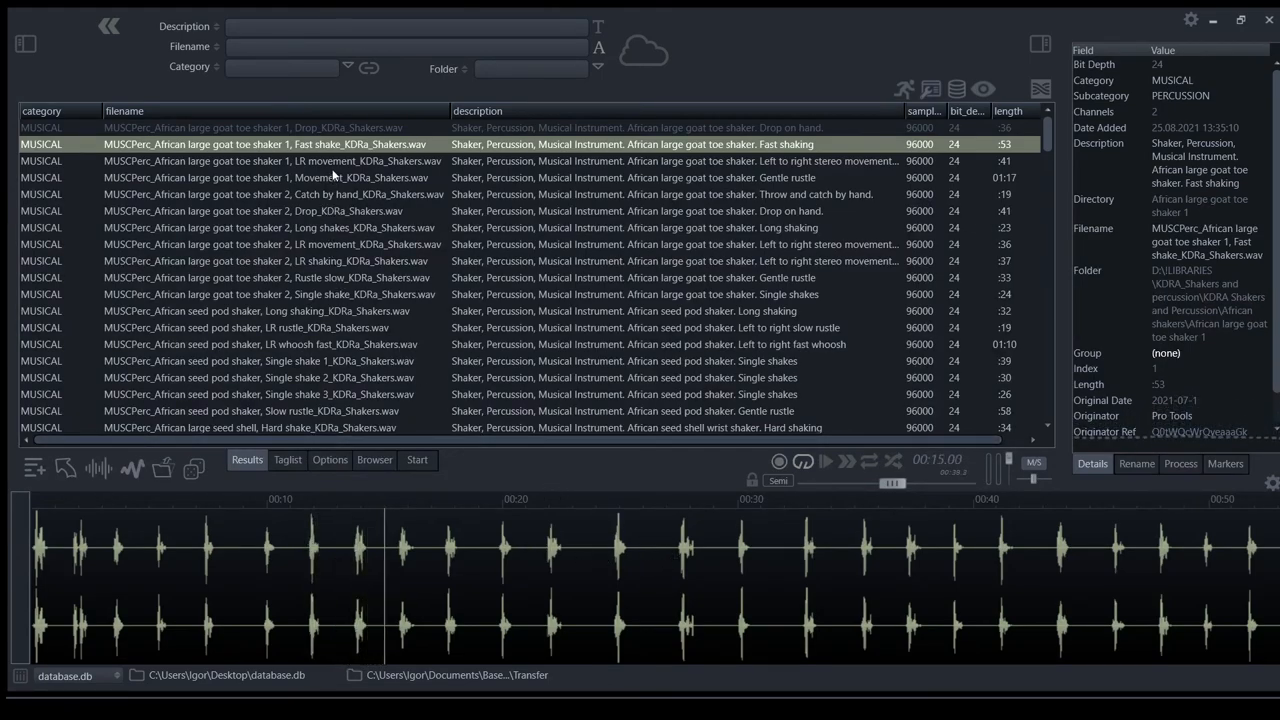
left_click(300, 176)
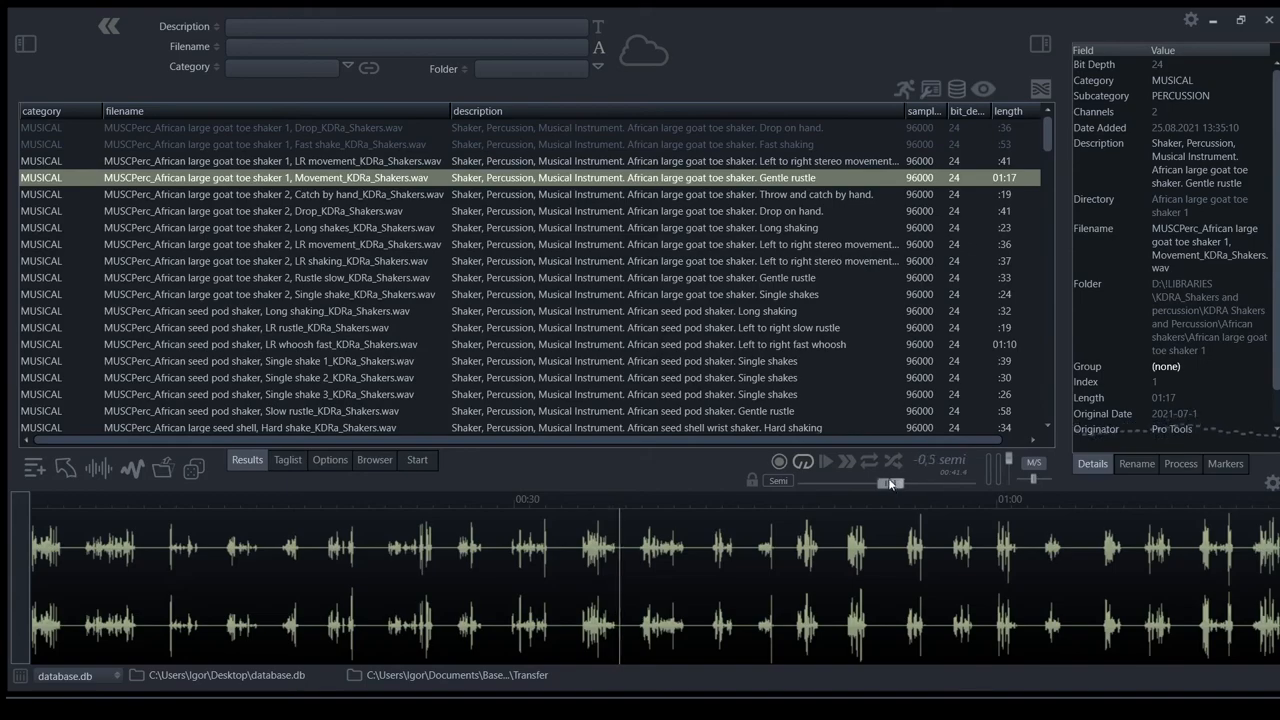
left_click_drag(890, 482, 856, 482)
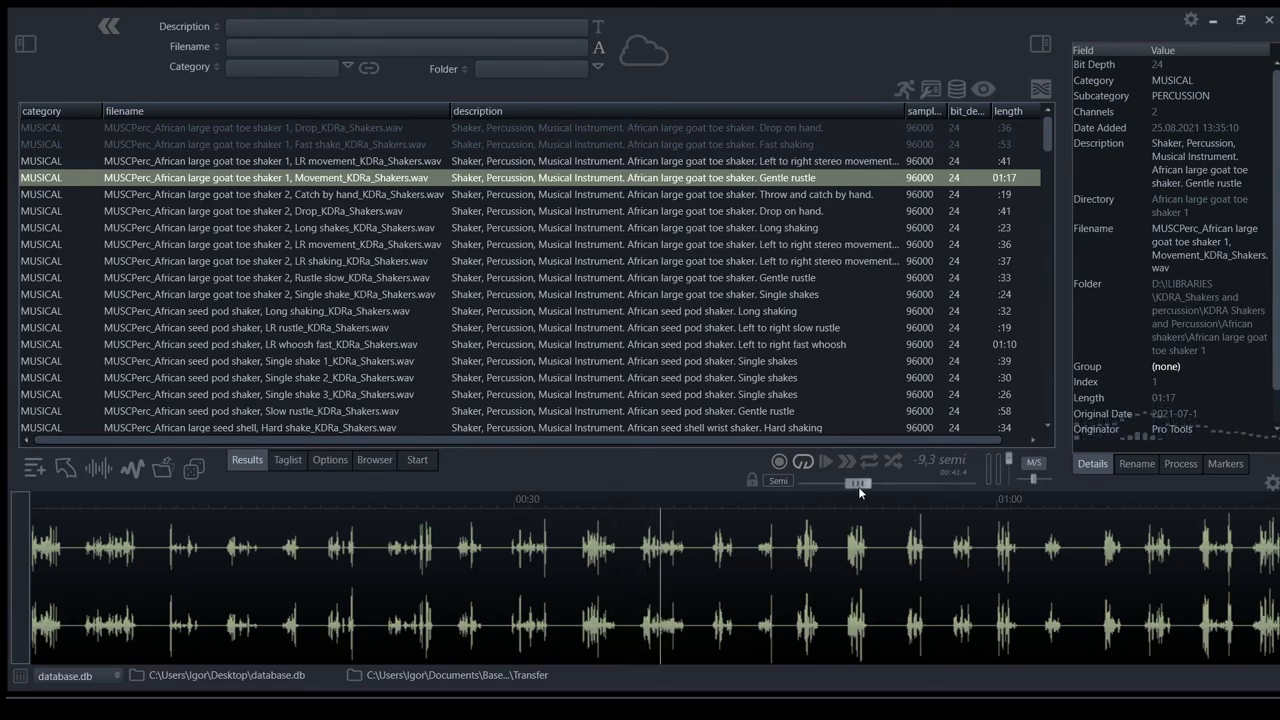
left_click(252, 212)
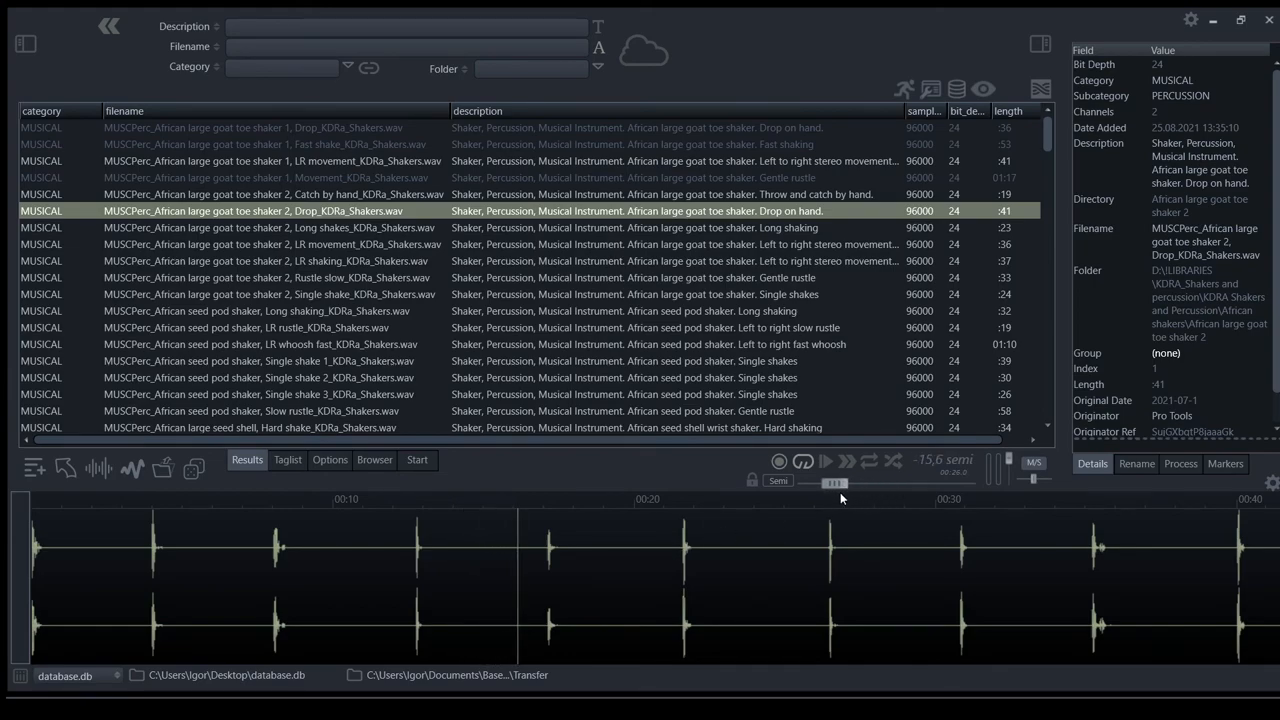
left_click(548, 596)
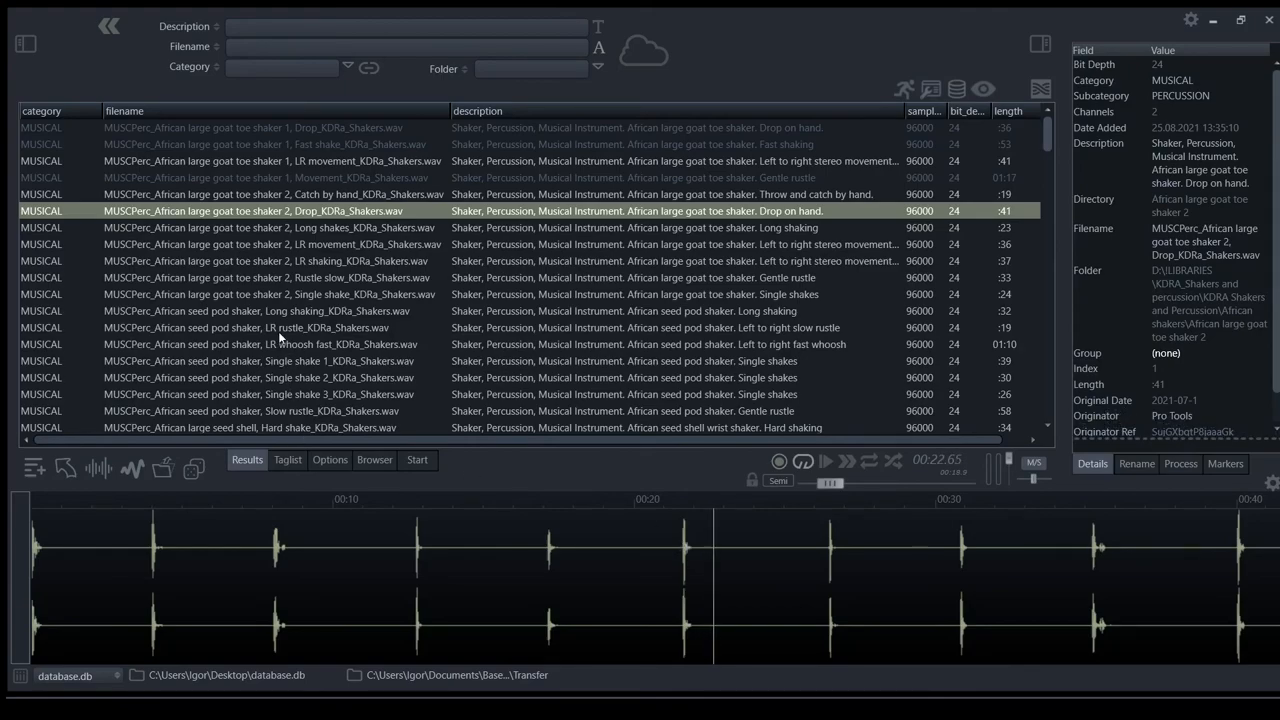
Play the seed pod shaker long shaking and left-to-right rustle takes, scrubbing and shifting pitch.
left_click(260, 310)
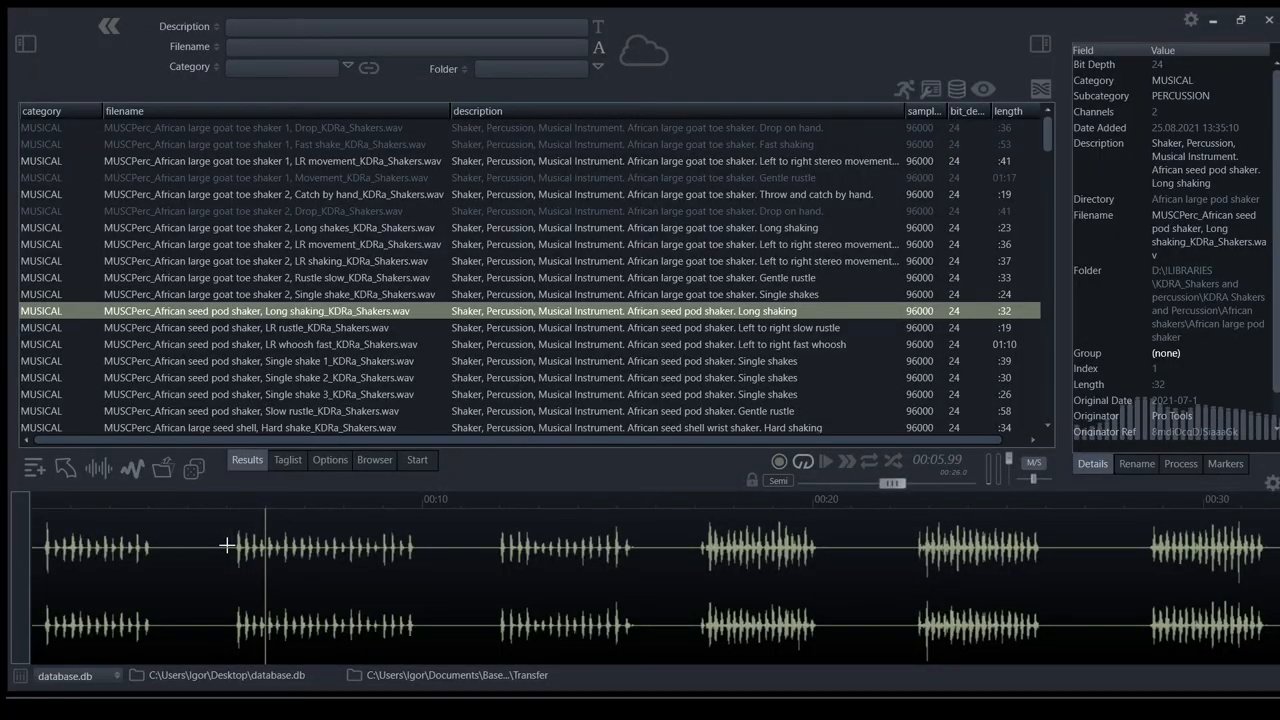
left_click_drag(890, 482, 870, 482)
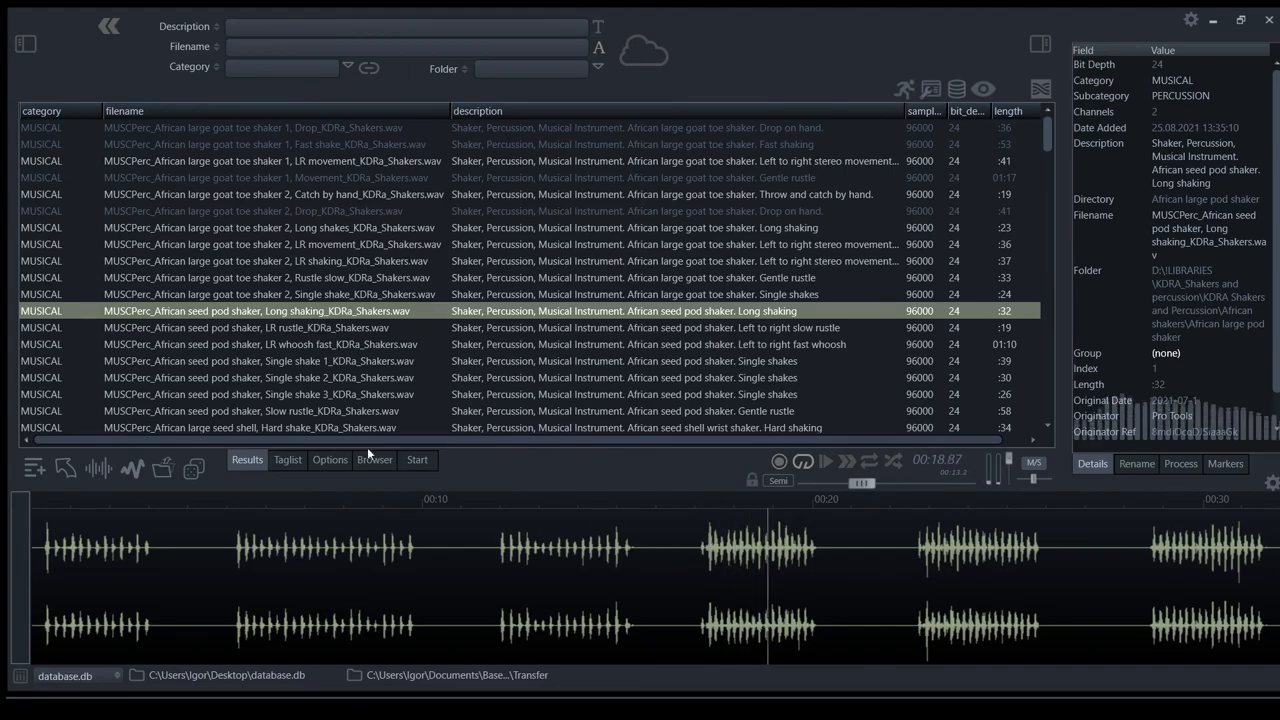
left_click(260, 328)
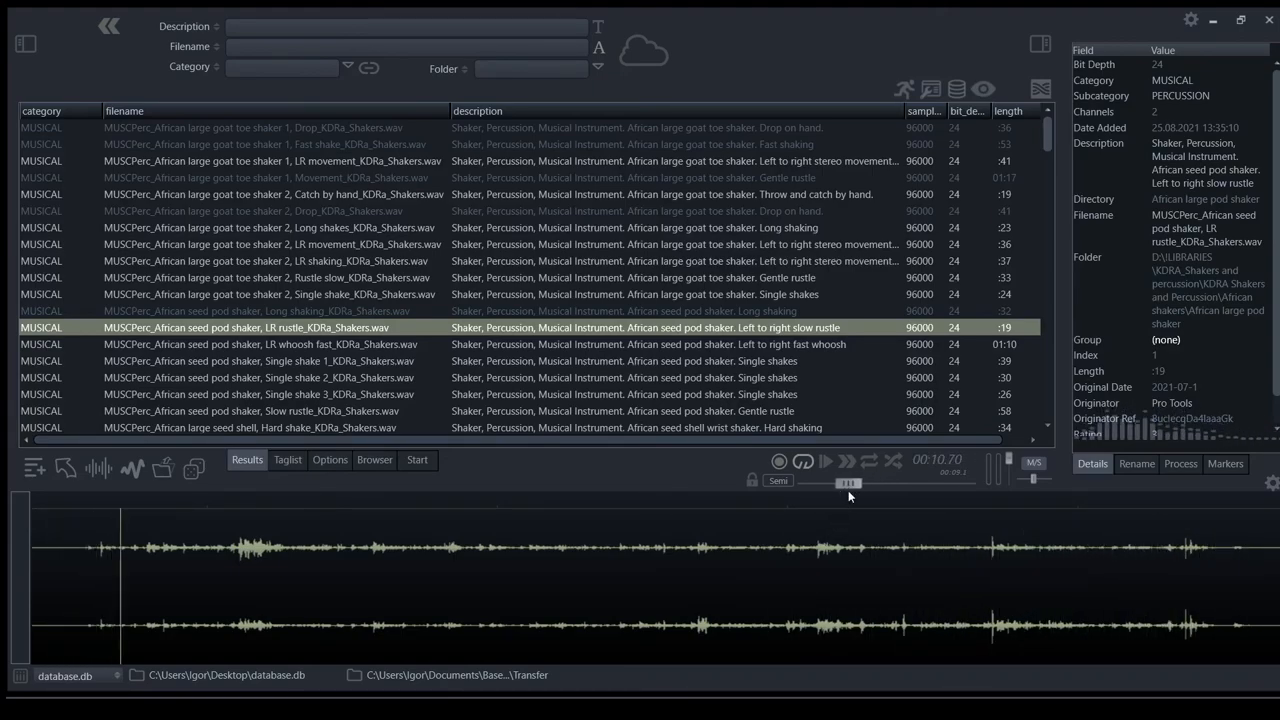
left_click_drag(848, 482, 836, 482)
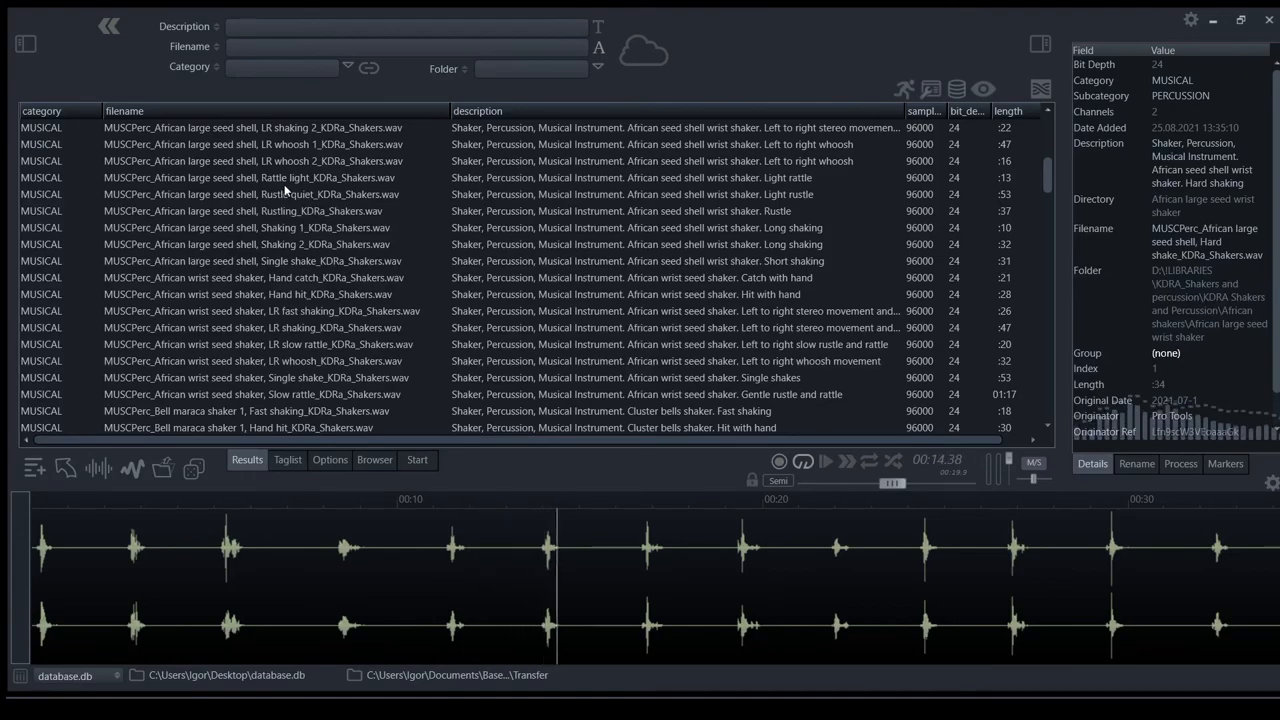
Play the seed shell light rattle and wrist shaker hand-hit takes, adjusting playback pitch on each.
left_click(250, 176)
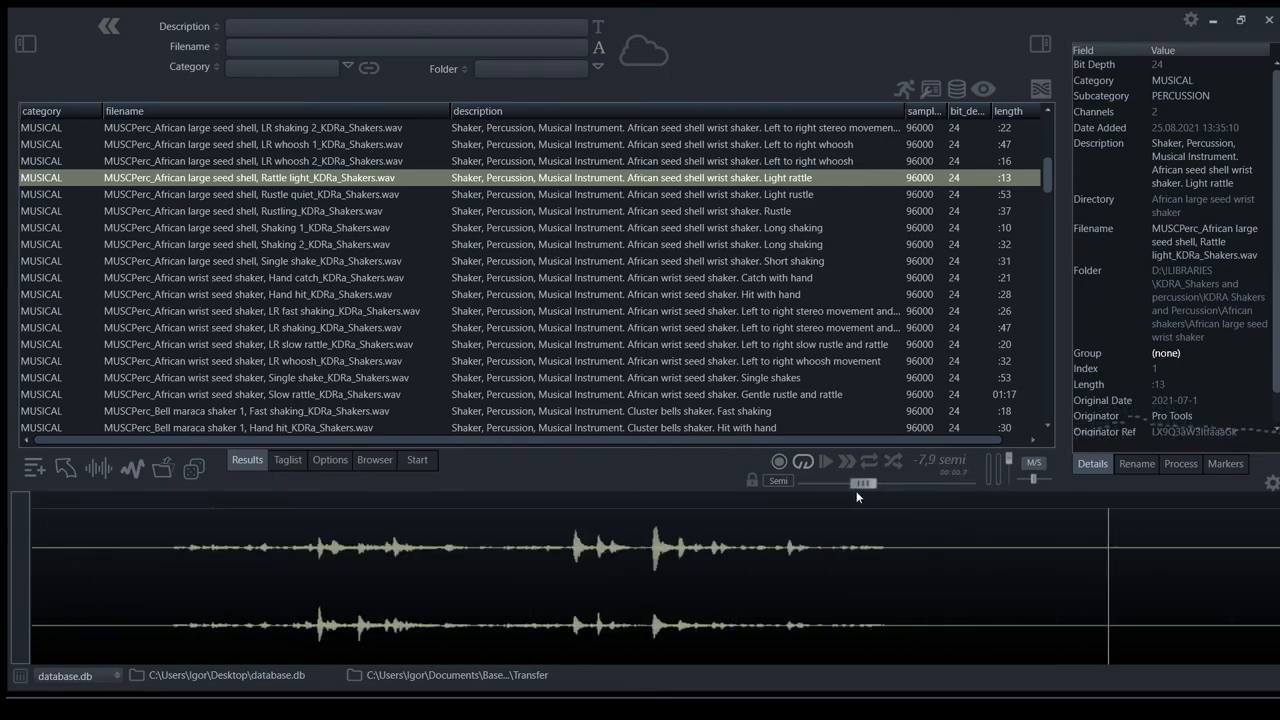
left_click_drag(862, 482, 868, 482)
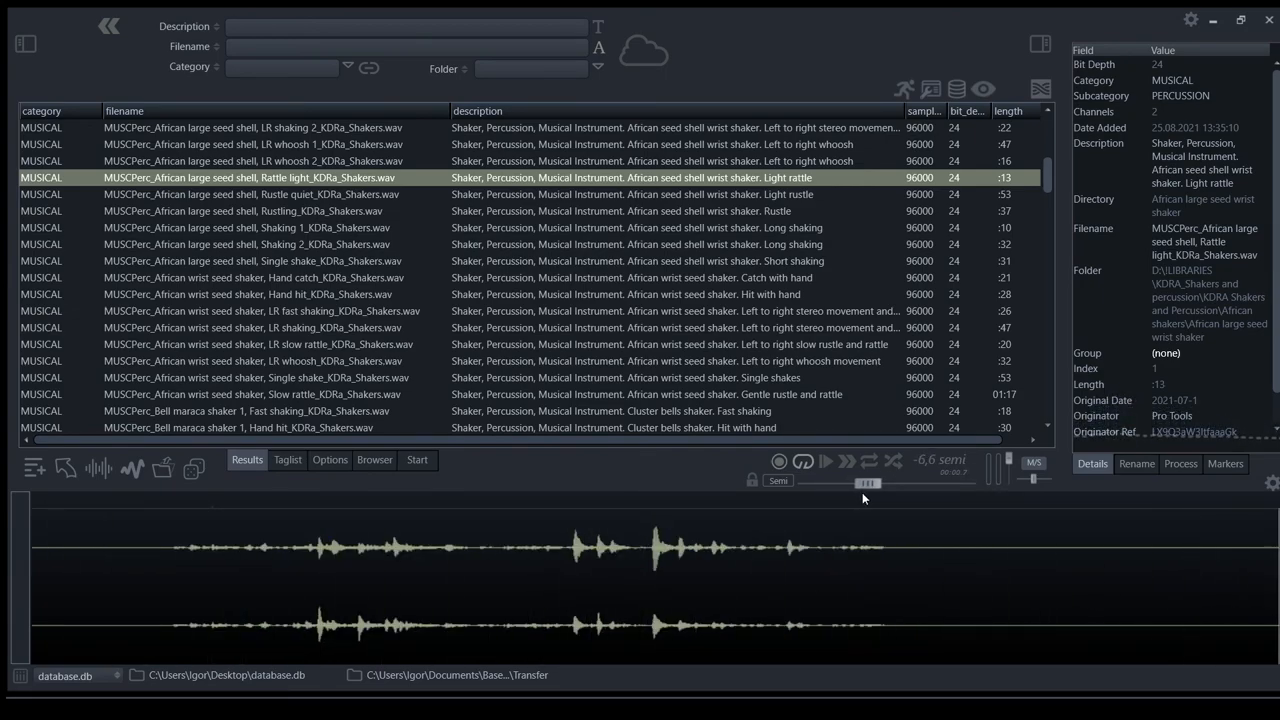
left_click(250, 294)
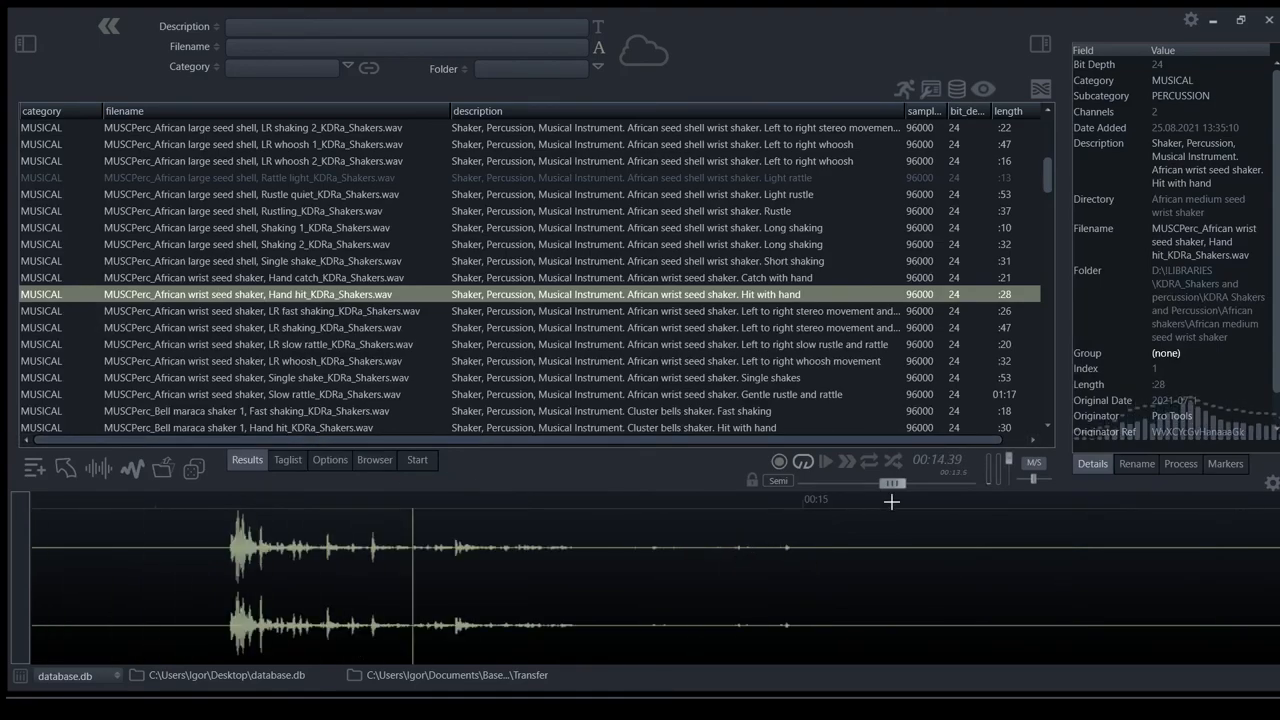
left_click_drag(892, 482, 842, 482)
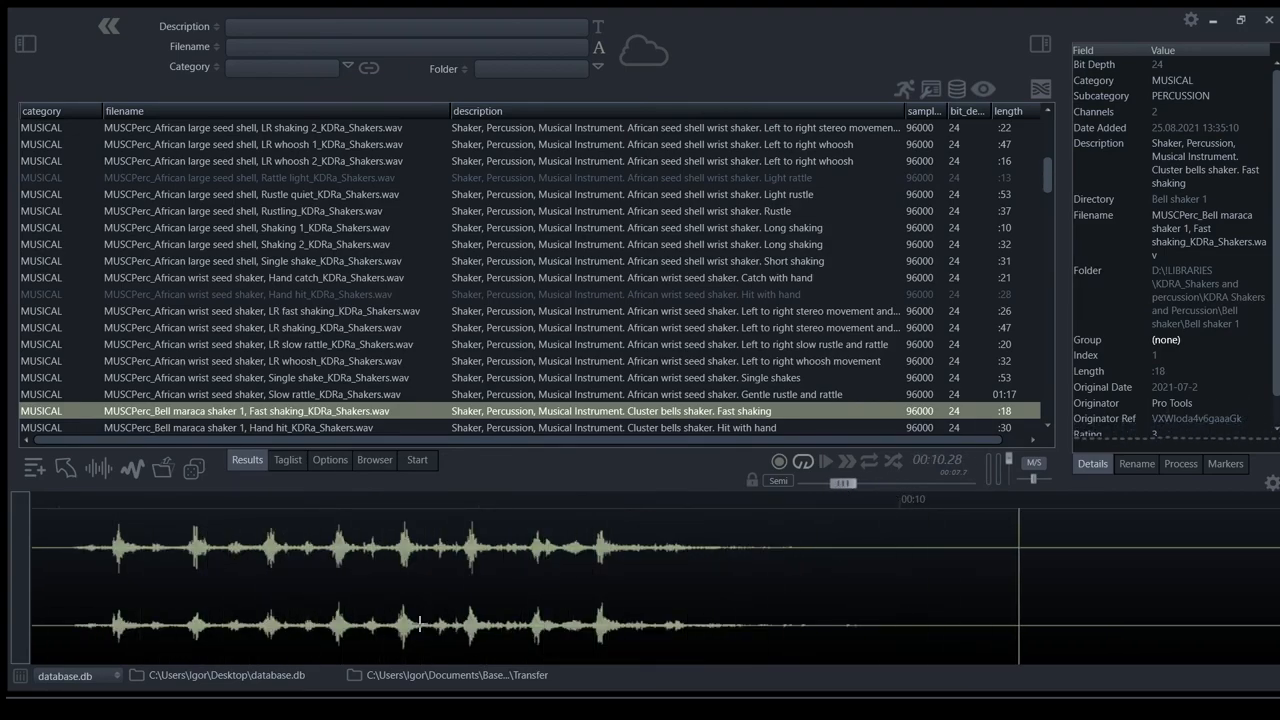
Play the bell maraca shaker 1 whoosh take and jump to another point in its waveform.
scroll("down", 3)
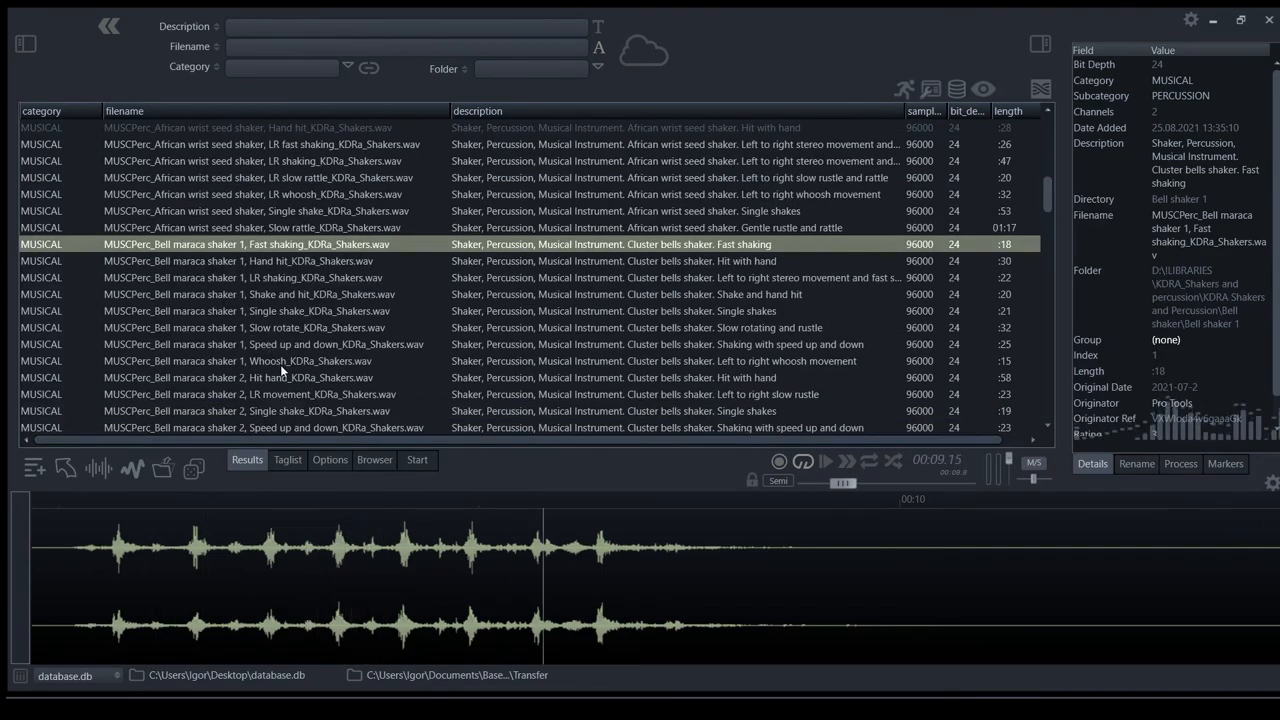
left_click(240, 360)
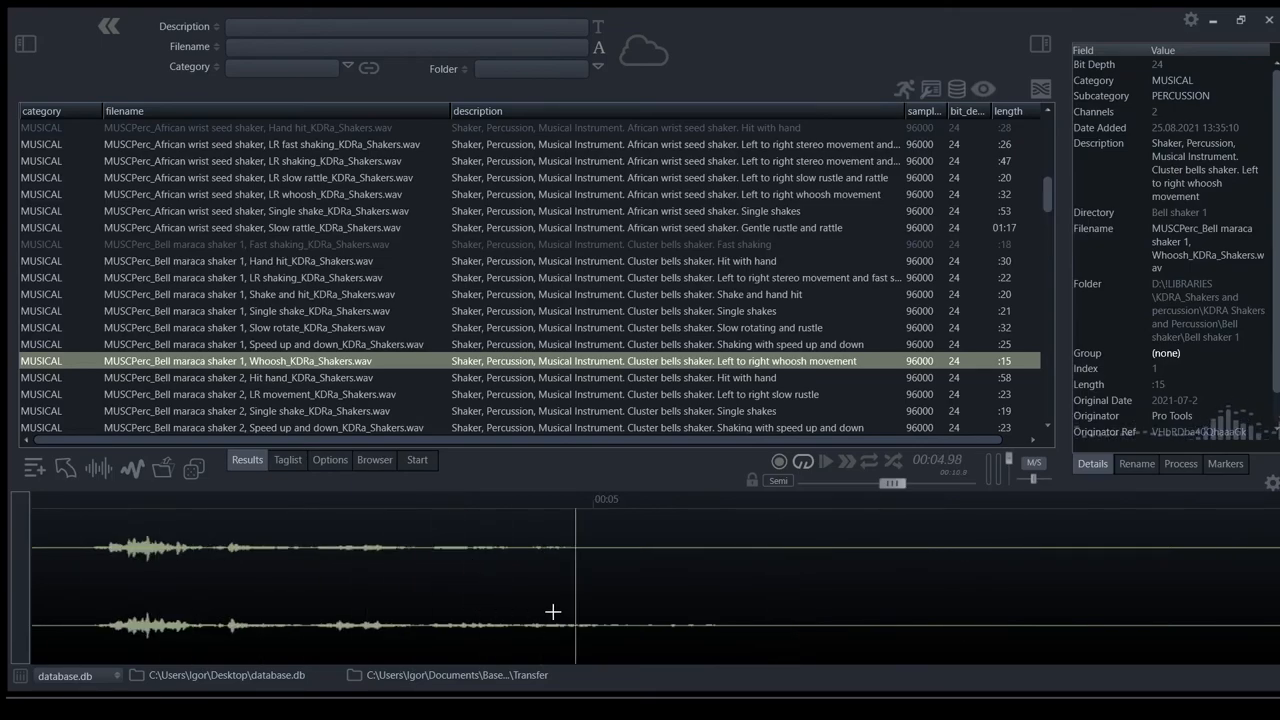
left_click_drag(890, 480, 804, 480)
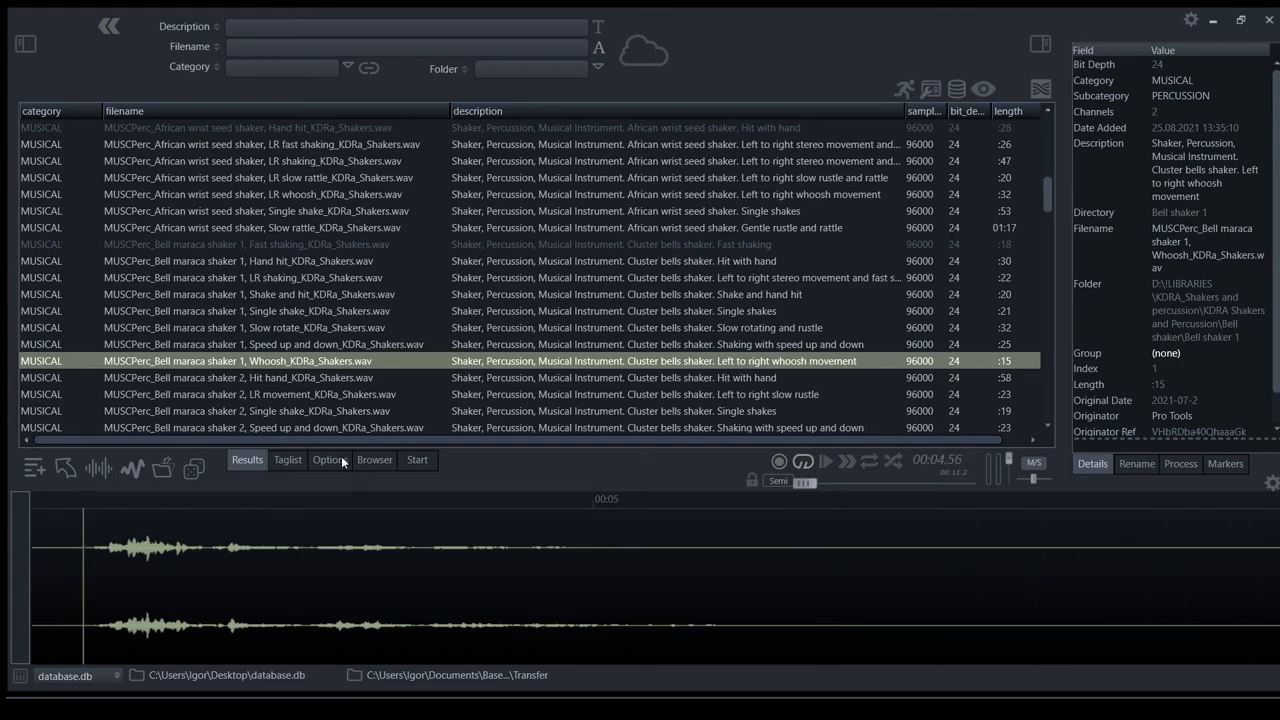
scroll("down", 3)
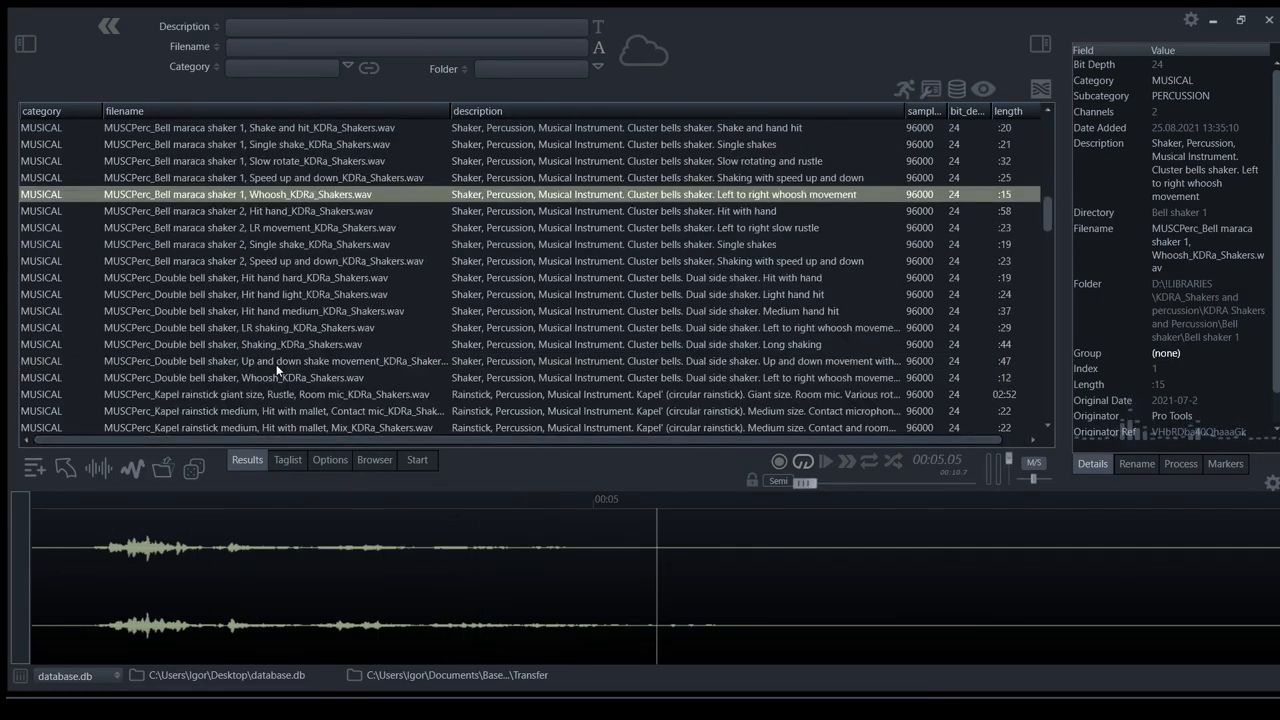
Play the giant Kapel rainstick rustle and the medium rustle mix, toggling playback.
left_click(256, 310)
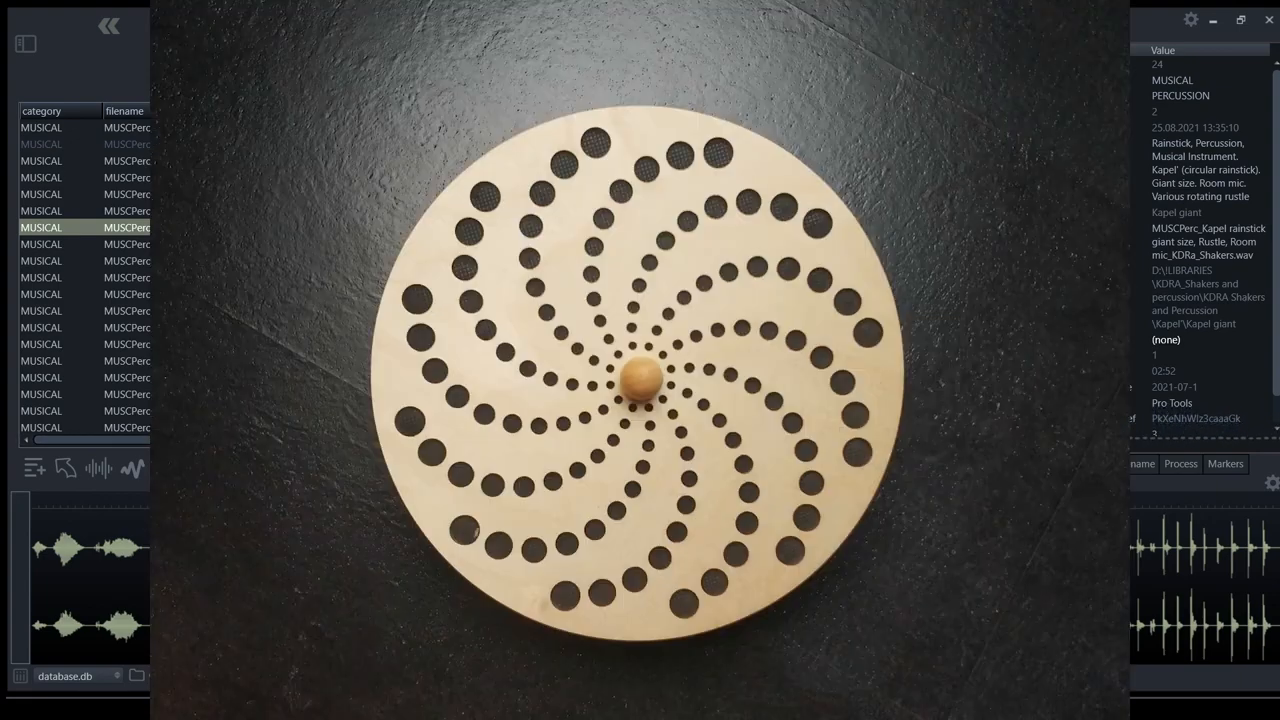
left_click(60, 310)
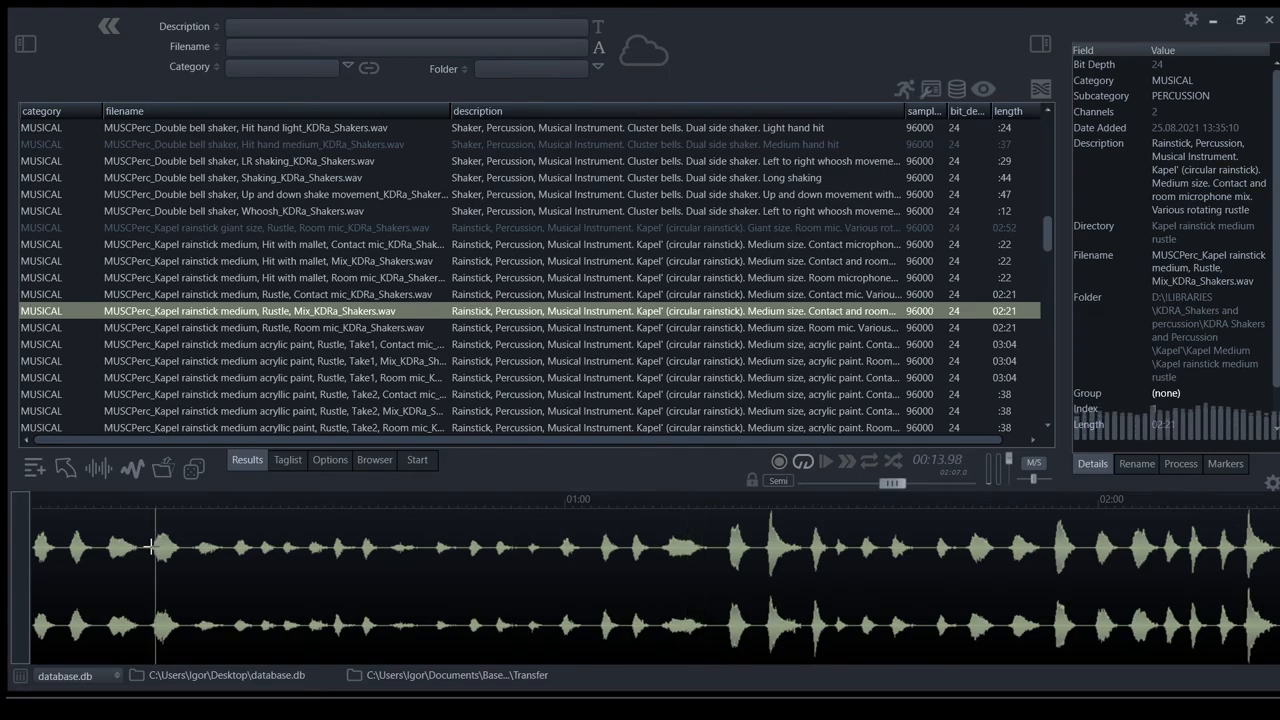
left_click(824, 460)
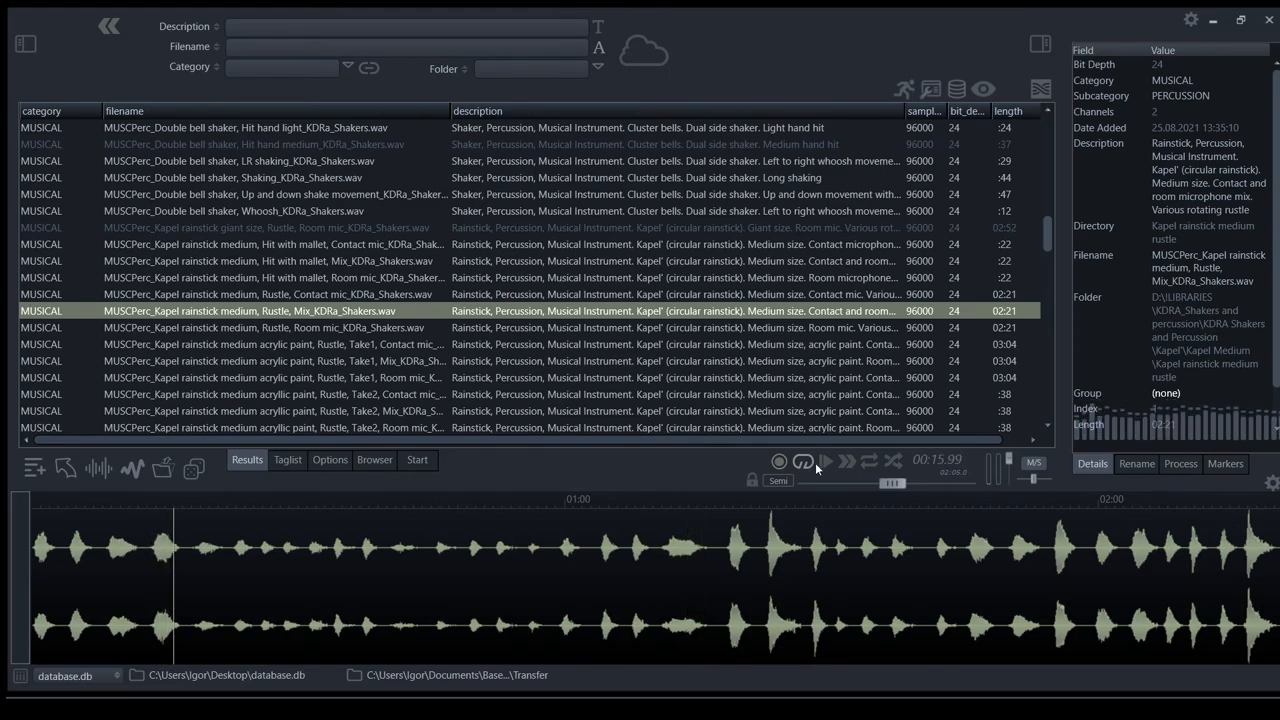
left_click(824, 460)
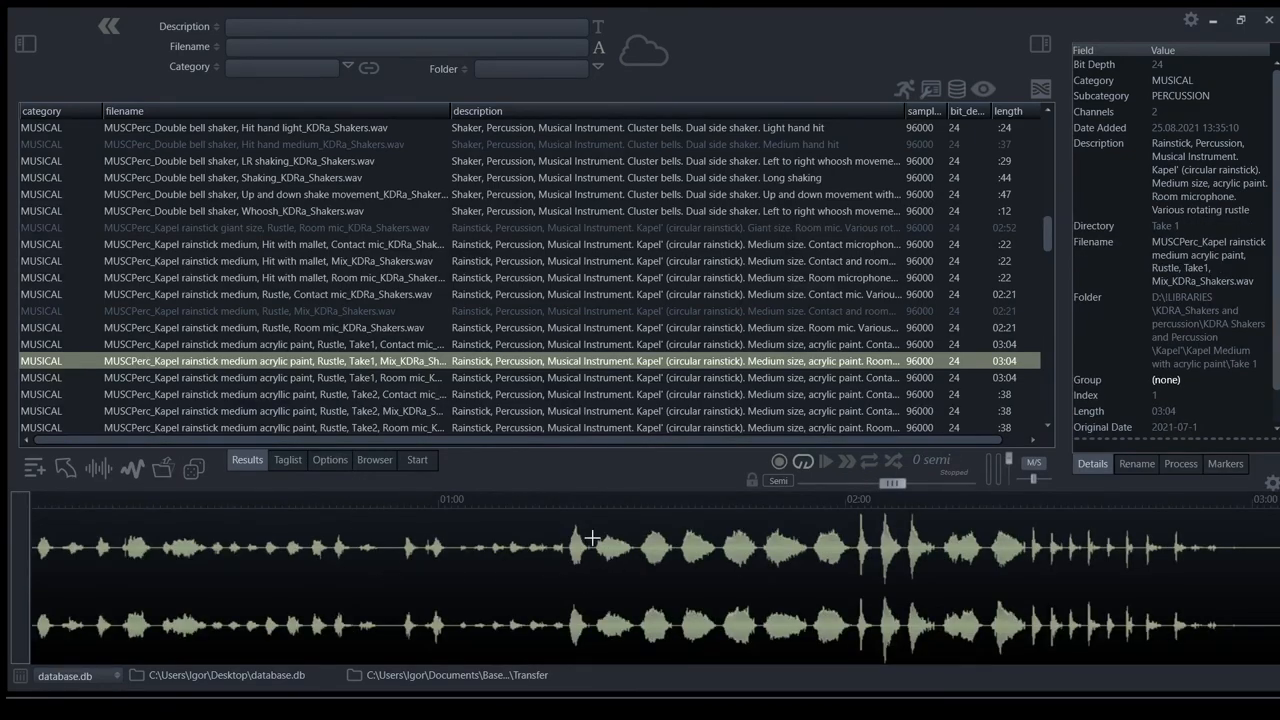
Play the medium acrylic paint rainstick room mic and contact mic takes, then select the next take.
left_click(824, 460)
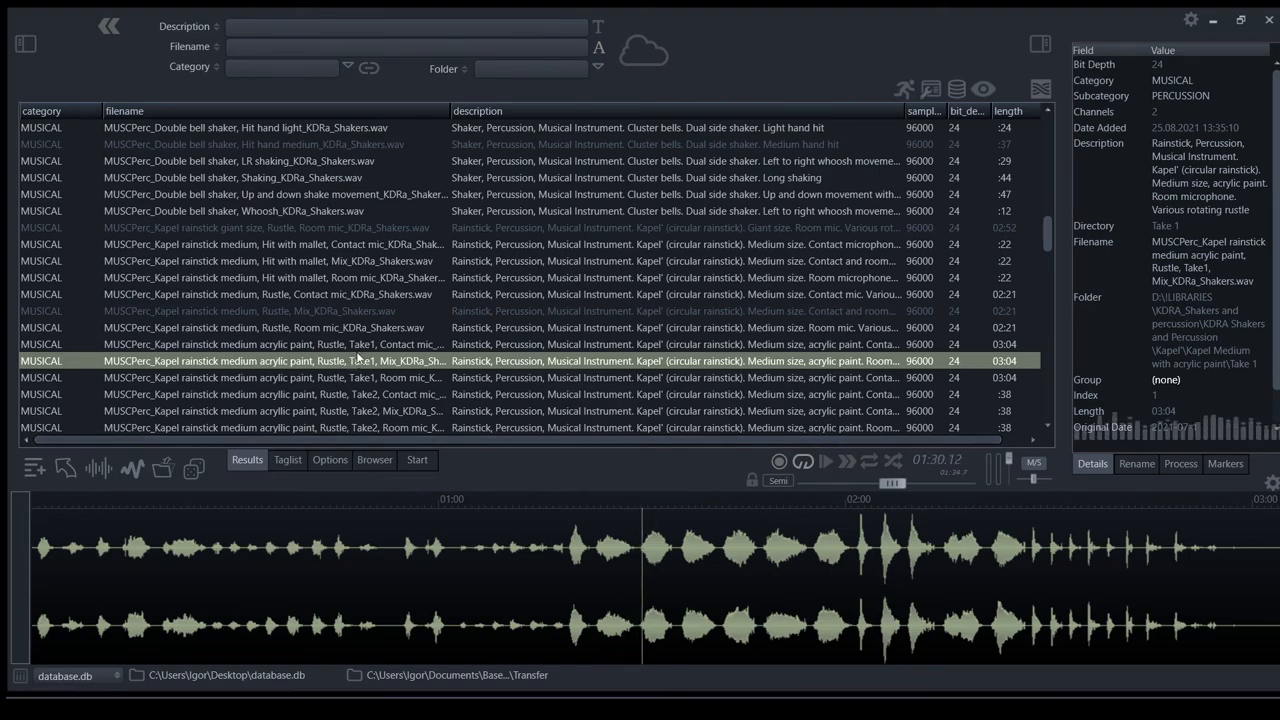
left_click(270, 344)
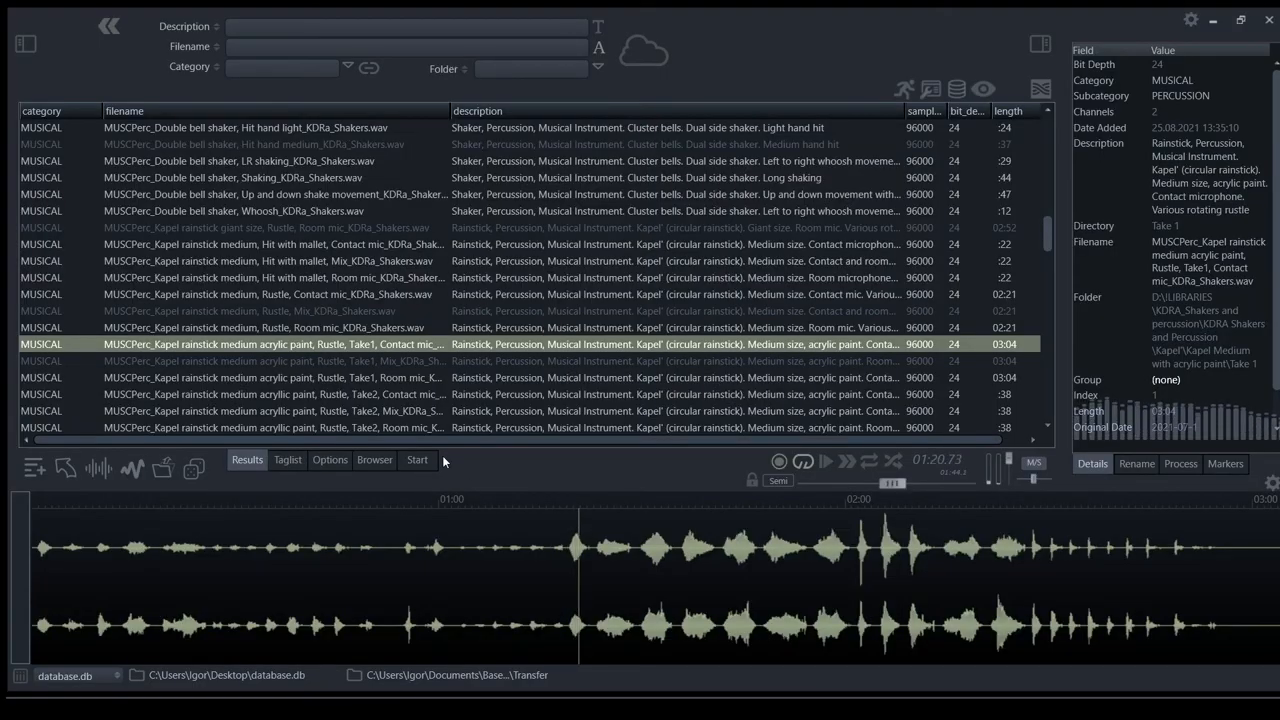
left_click(270, 376)
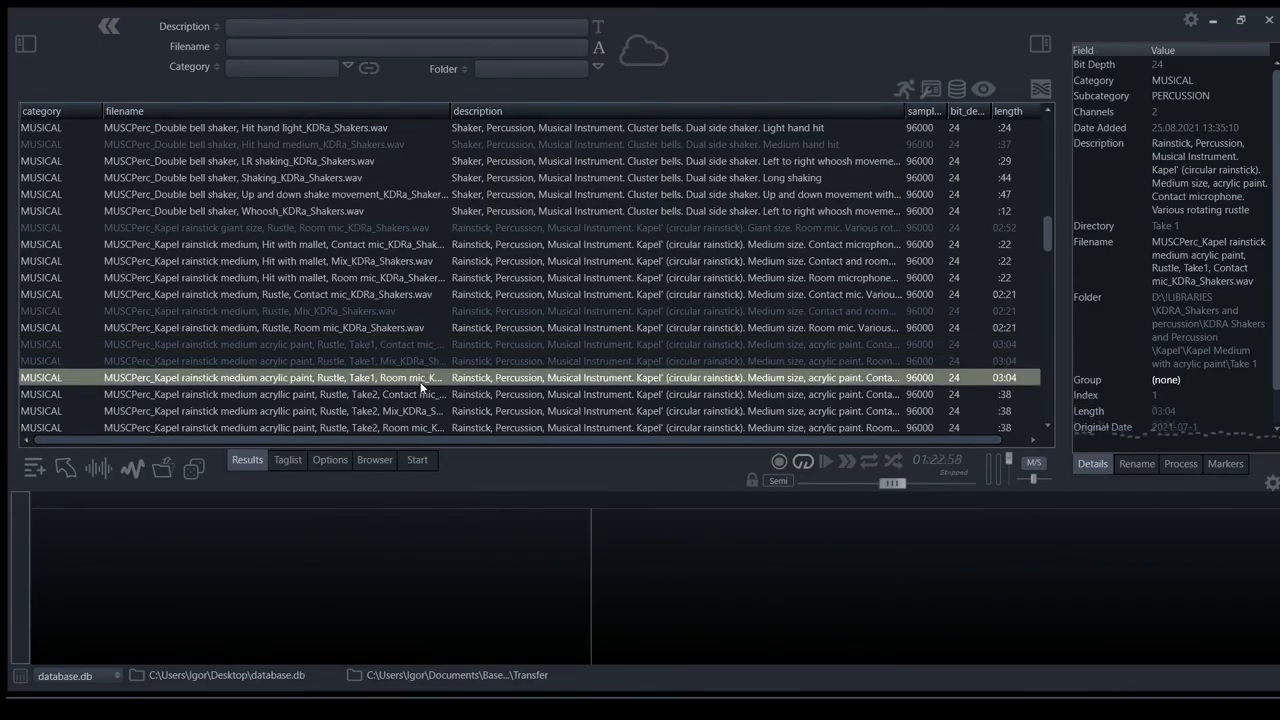
Play the acrylic paint rainstick room take, then the small Kapel rainstick rustle mix.
double_click(270, 376)
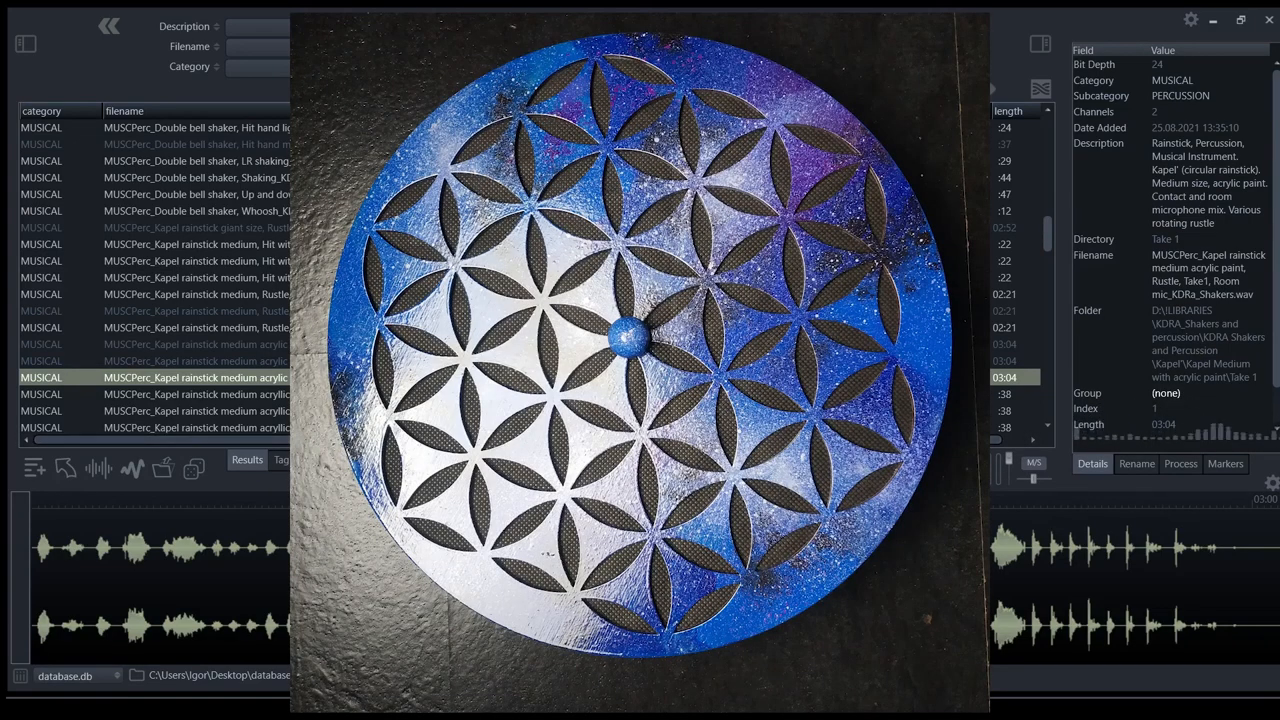
left_click(196, 360)
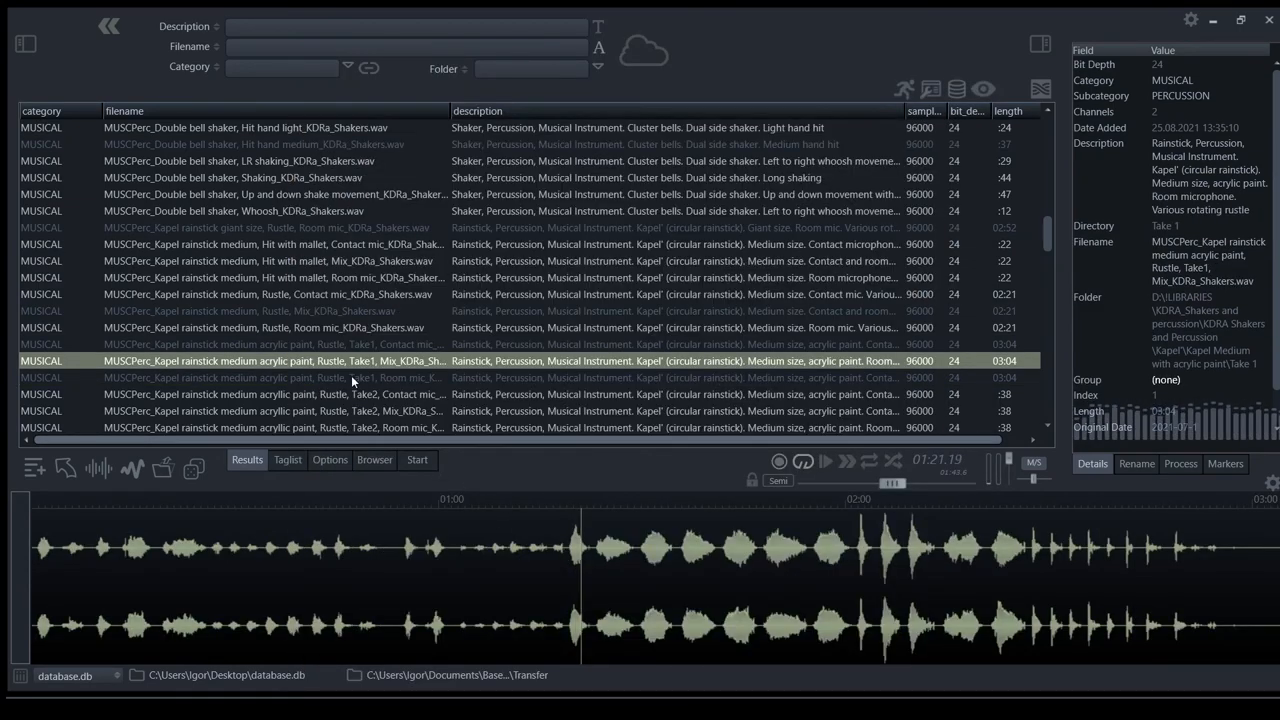
scroll("down", 3)
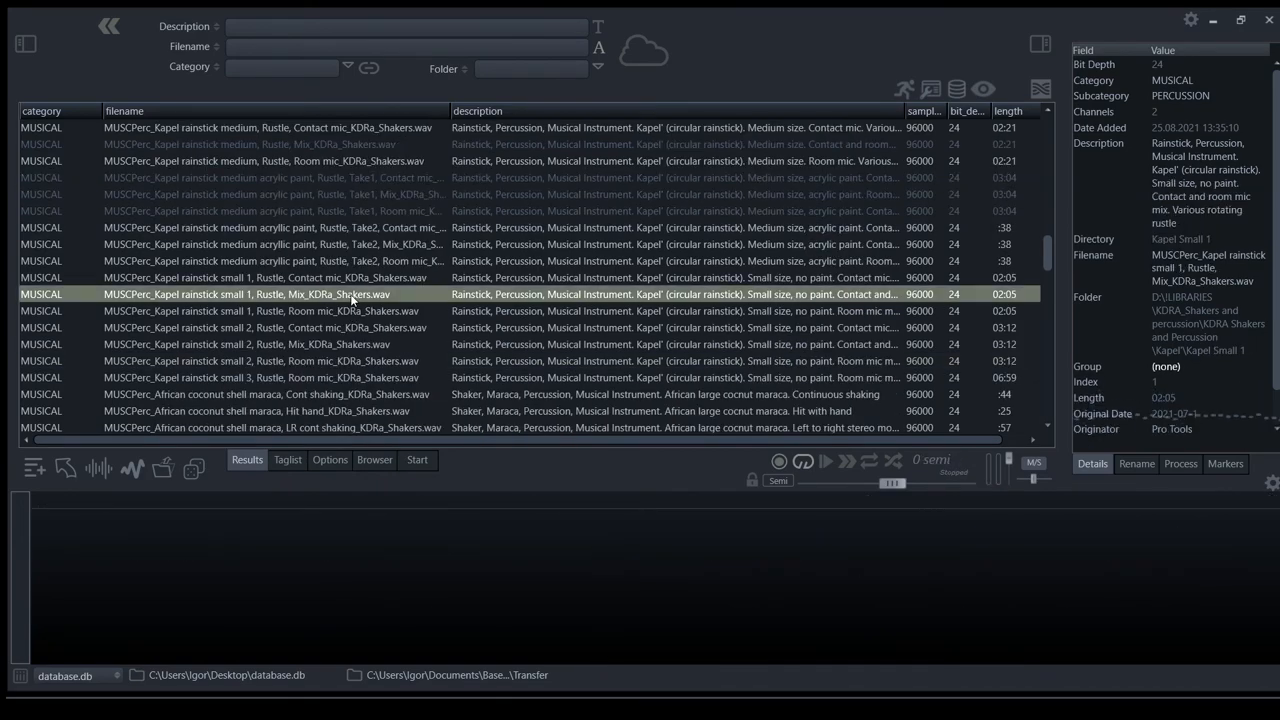
double_click(250, 294)
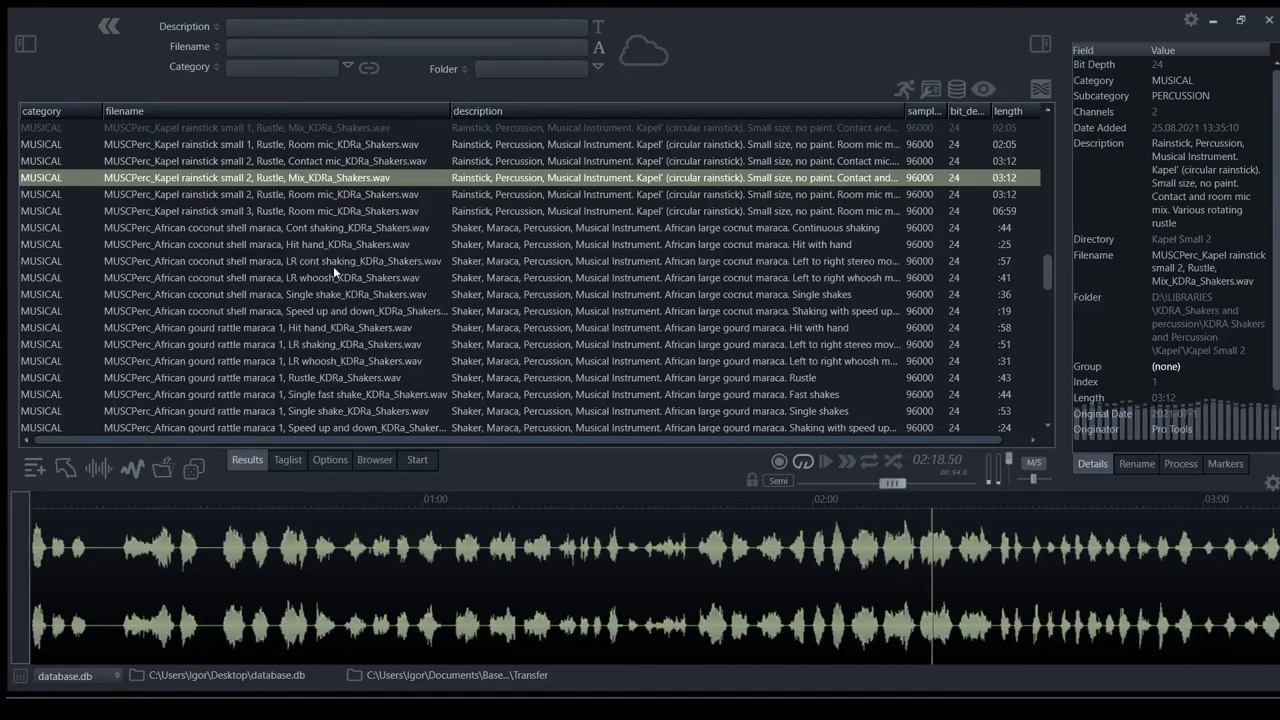
Play the coconut shell maraca continuous shaking take, then its left-to-right whoosh take.
left_click(260, 228)
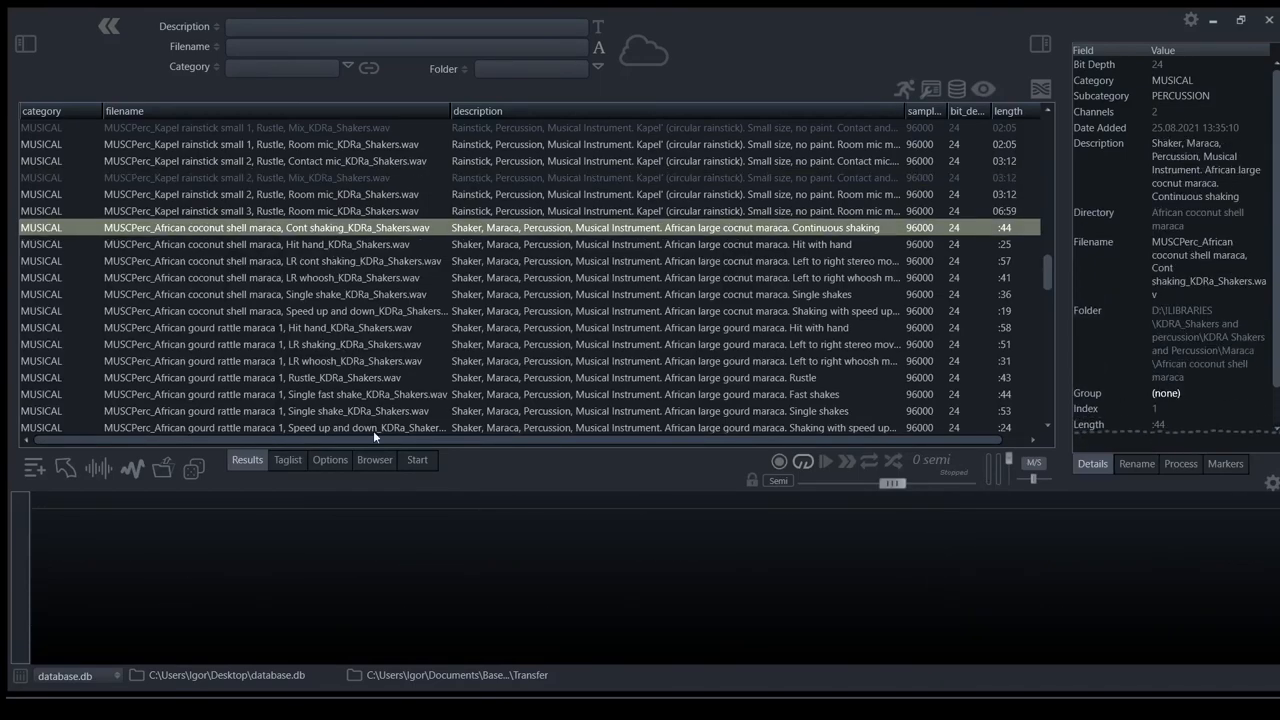
left_click(824, 460)
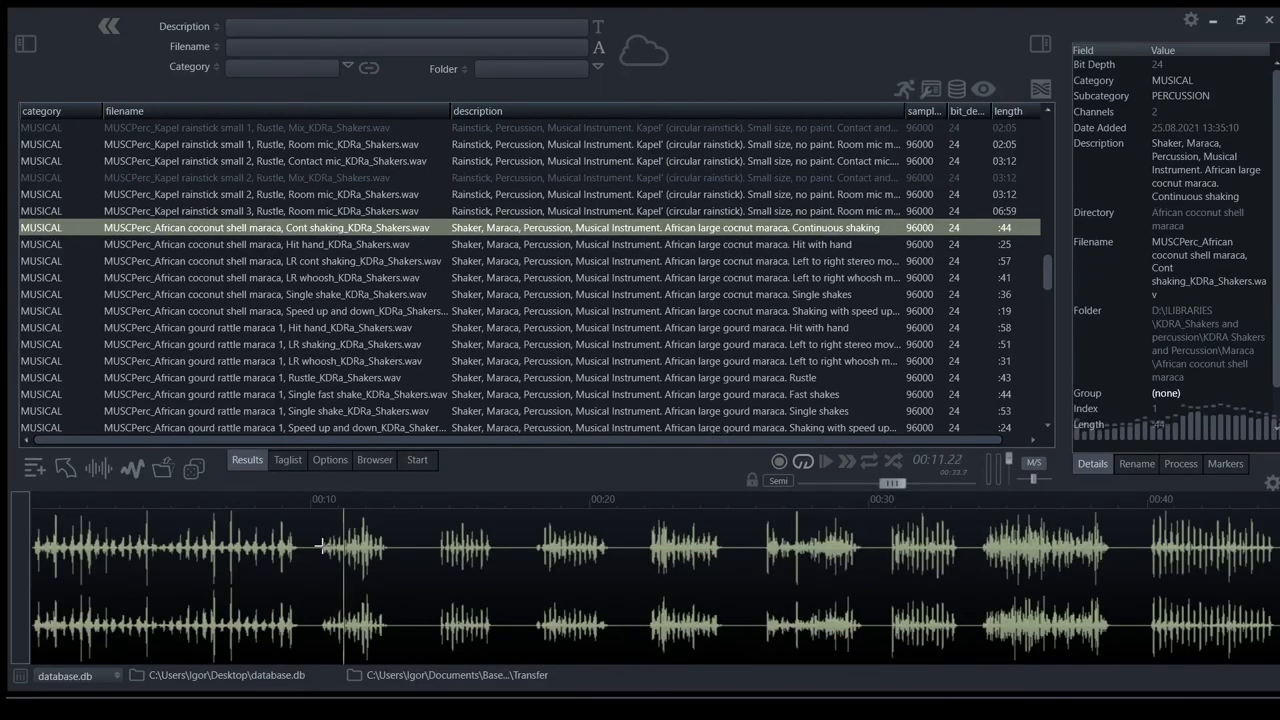
left_click(264, 276)
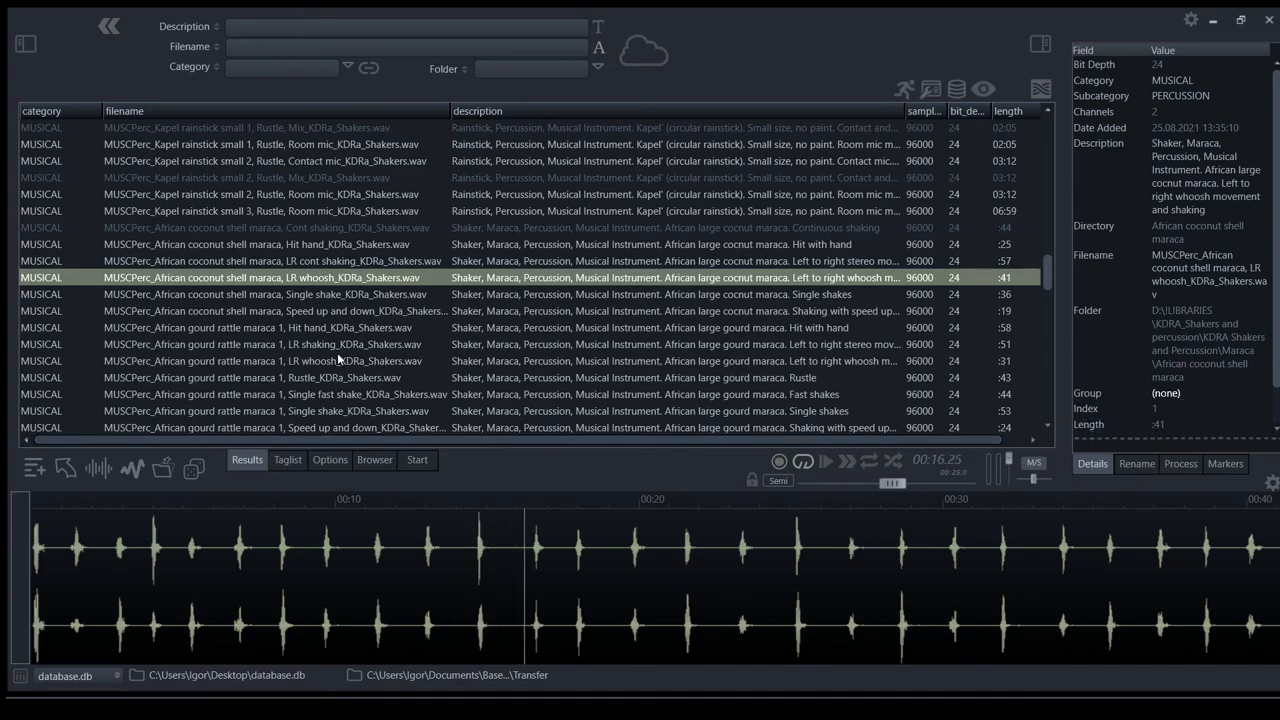
Play the gourd rattle maraca speed-up-and-down take, then the maraca 2 slow rattle take.
left_click(300, 360)
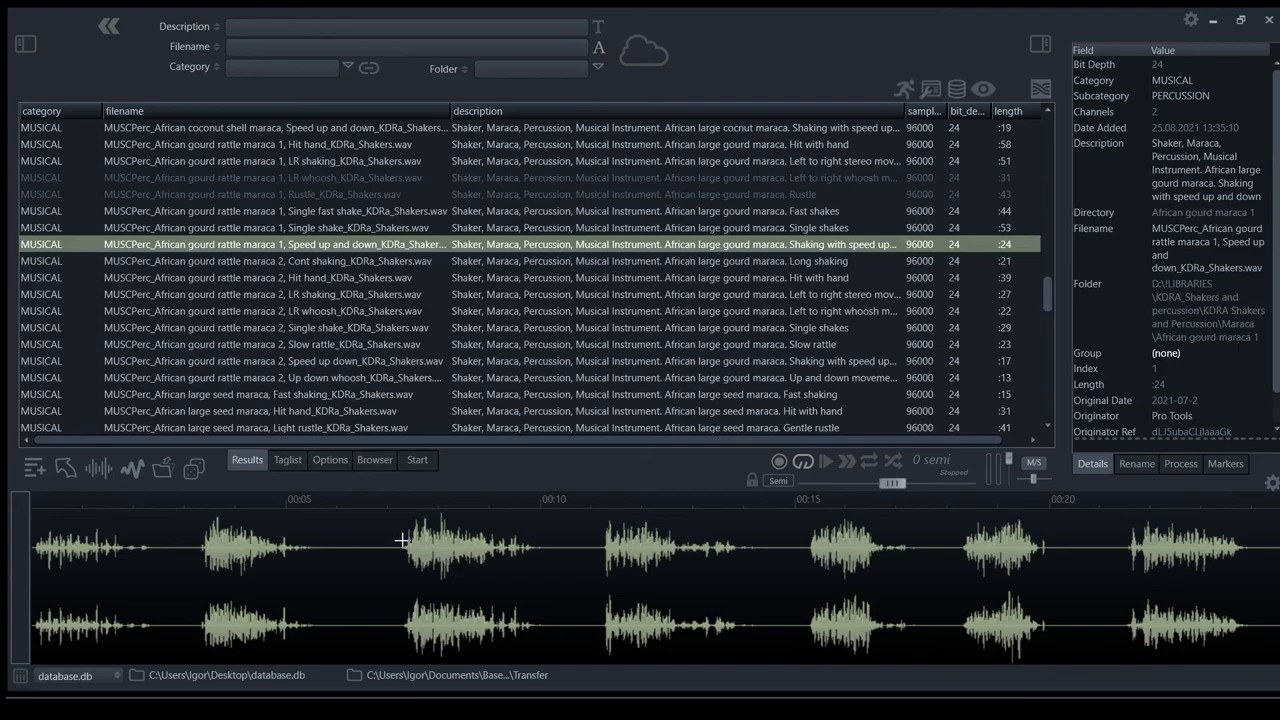
left_click(824, 460)
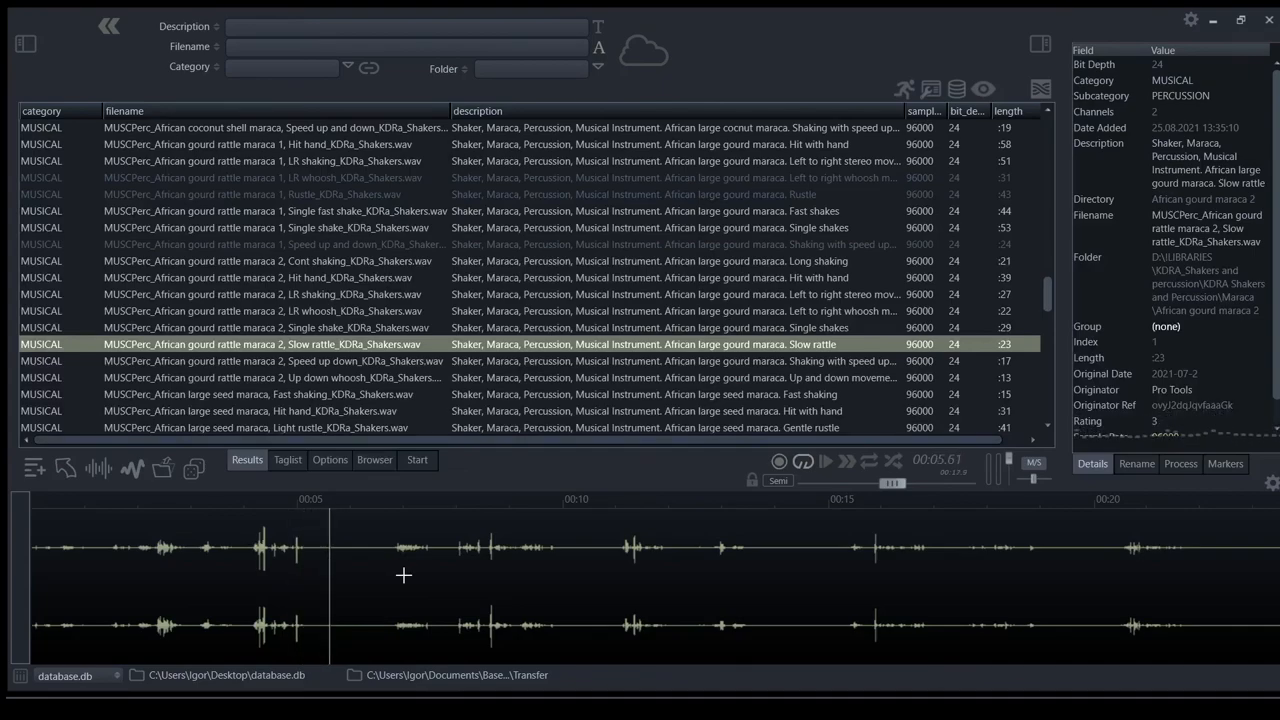
scroll("down", 3)
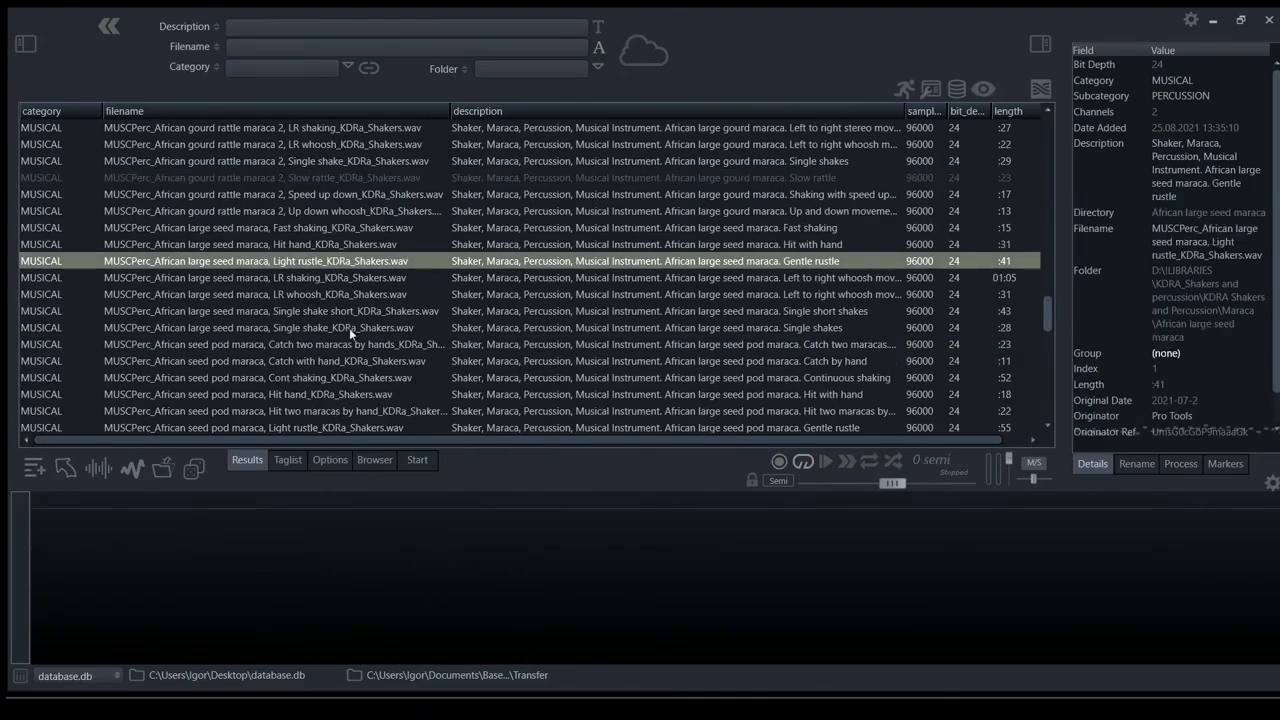
Play the large seed maraca light rustle, LR shaking and hit-with-hand takes, zooming on the hits, then the seed pod continuous shaking take.
left_click(824, 460)
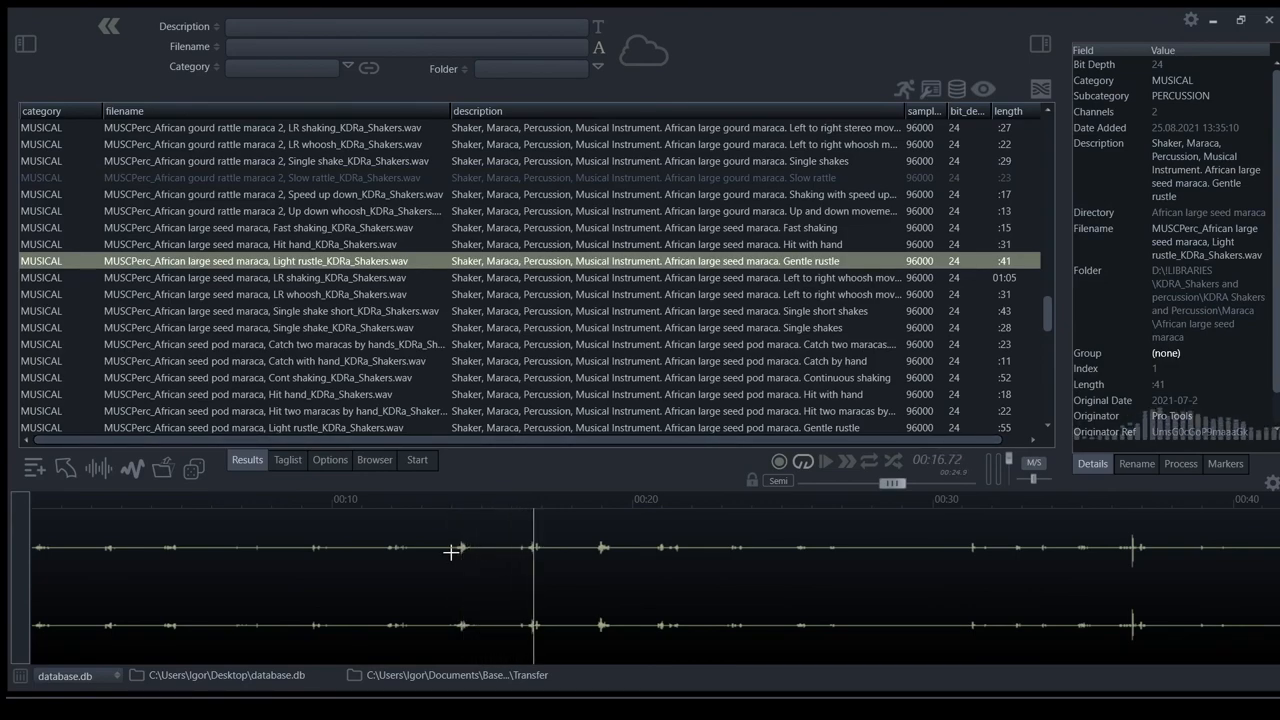
left_click(256, 276)
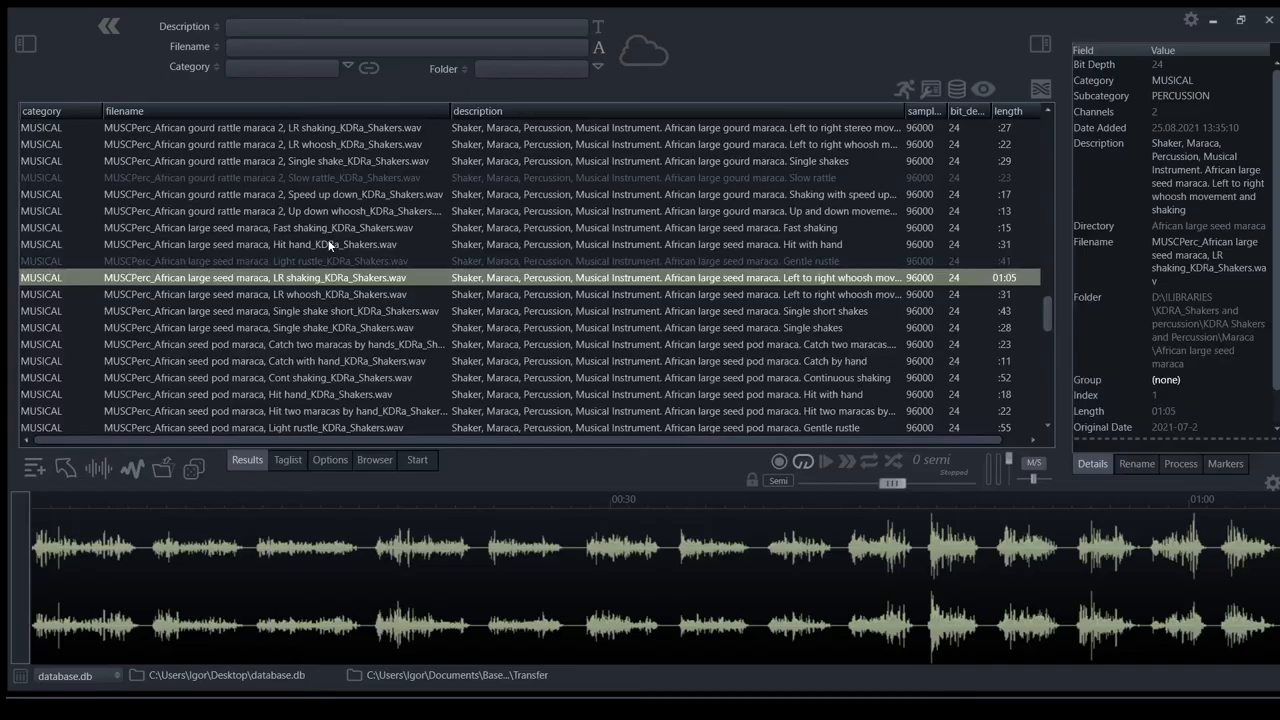
left_click(260, 244)
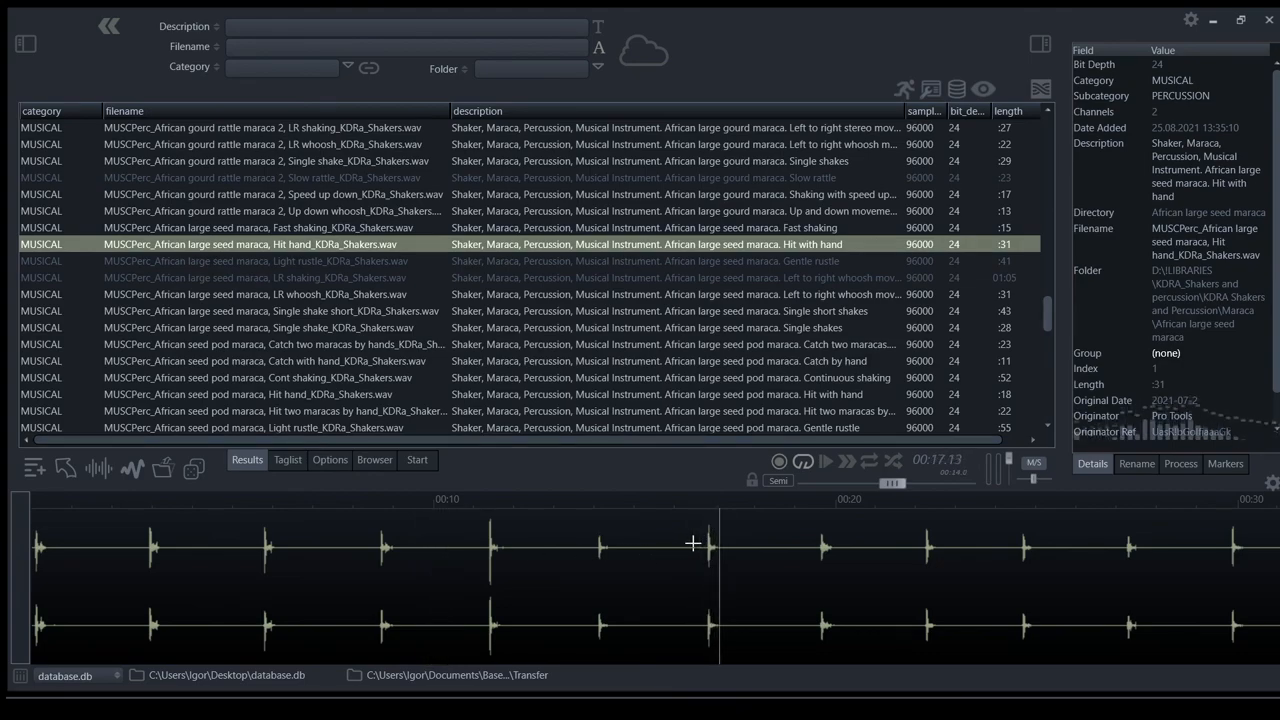
left_click_drag(692, 544, 800, 576)
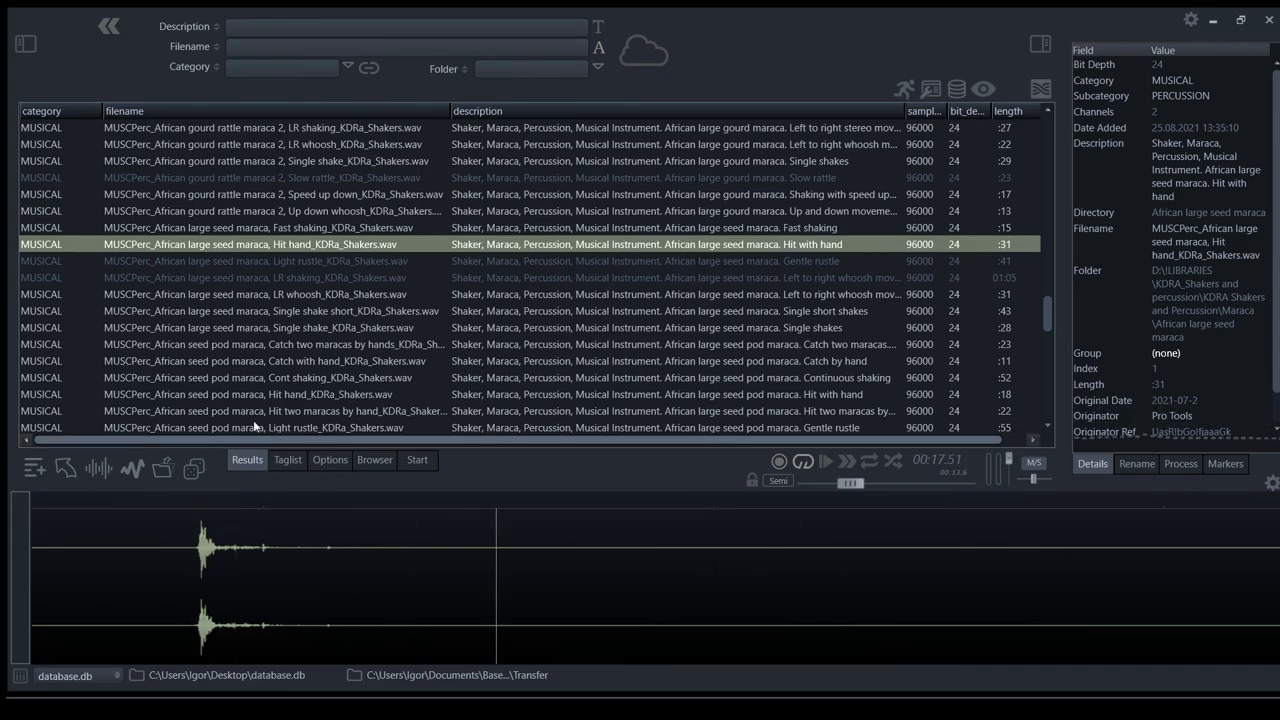
left_click(258, 376)
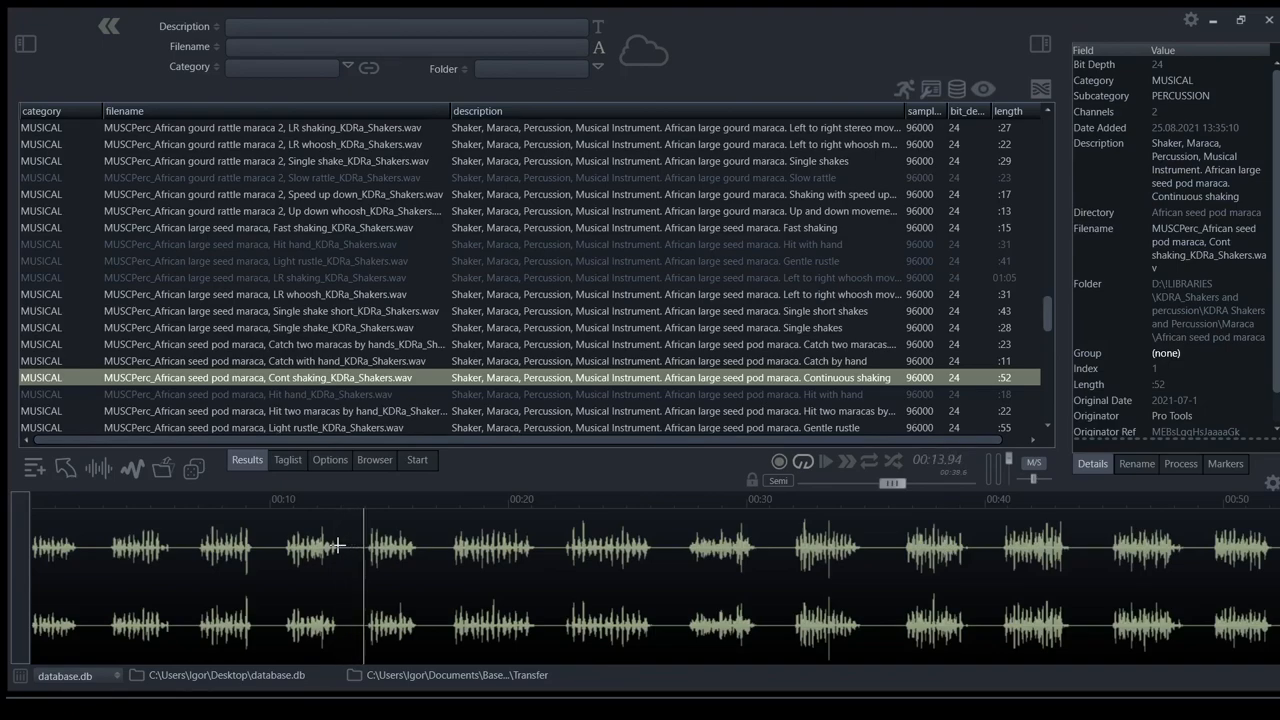
scroll("down", 3)
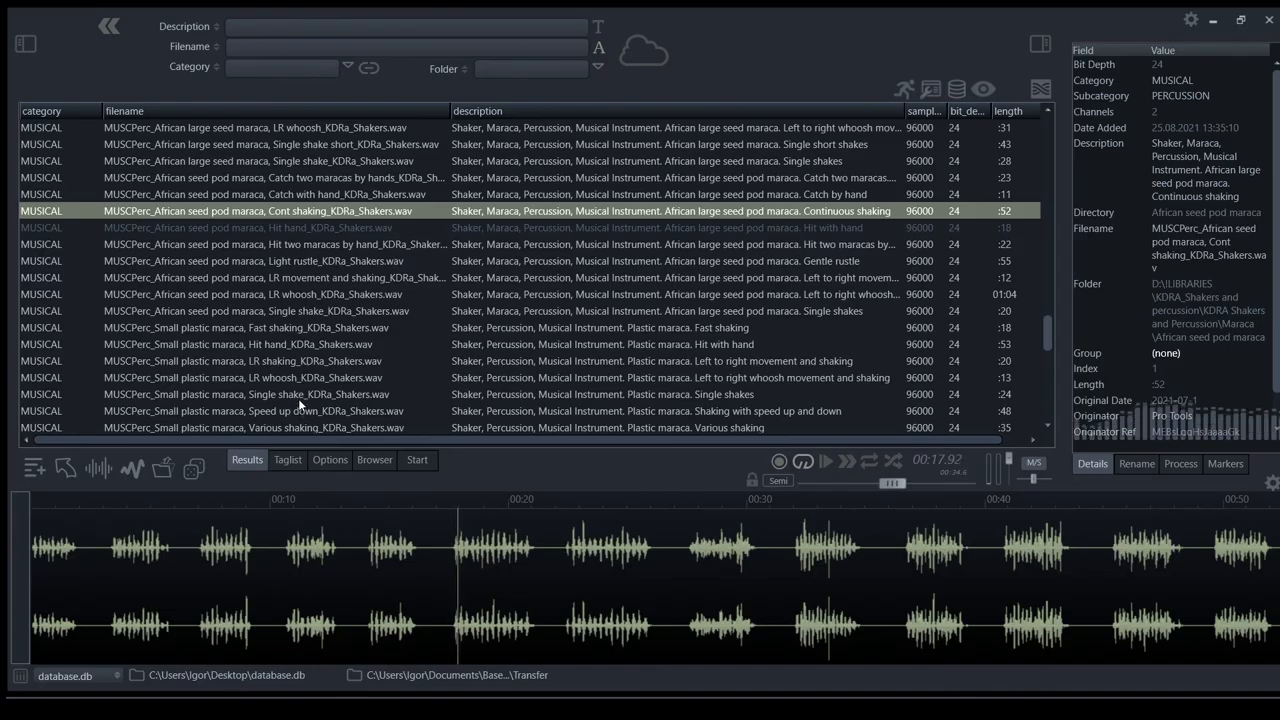
Play the small plastic maraca single-shake take, then replay an isolated shake at raised pitch.
left_click(244, 392)
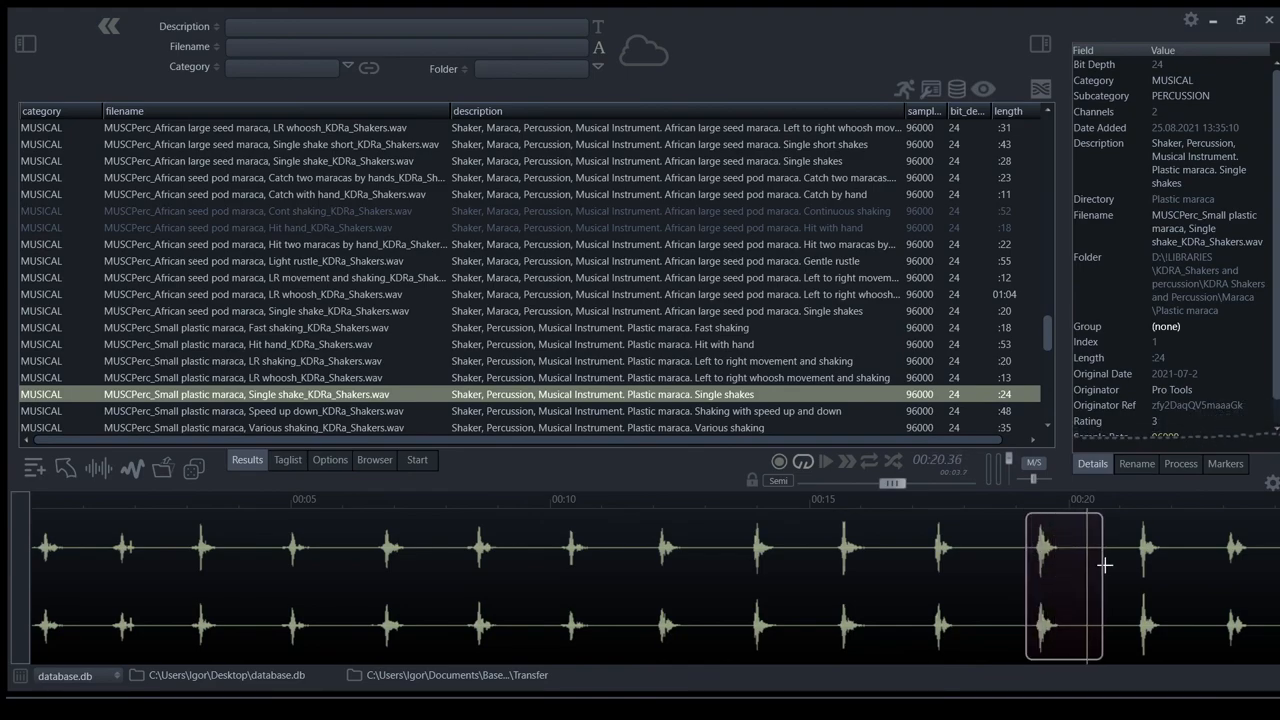
left_click_drag(890, 482, 850, 482)
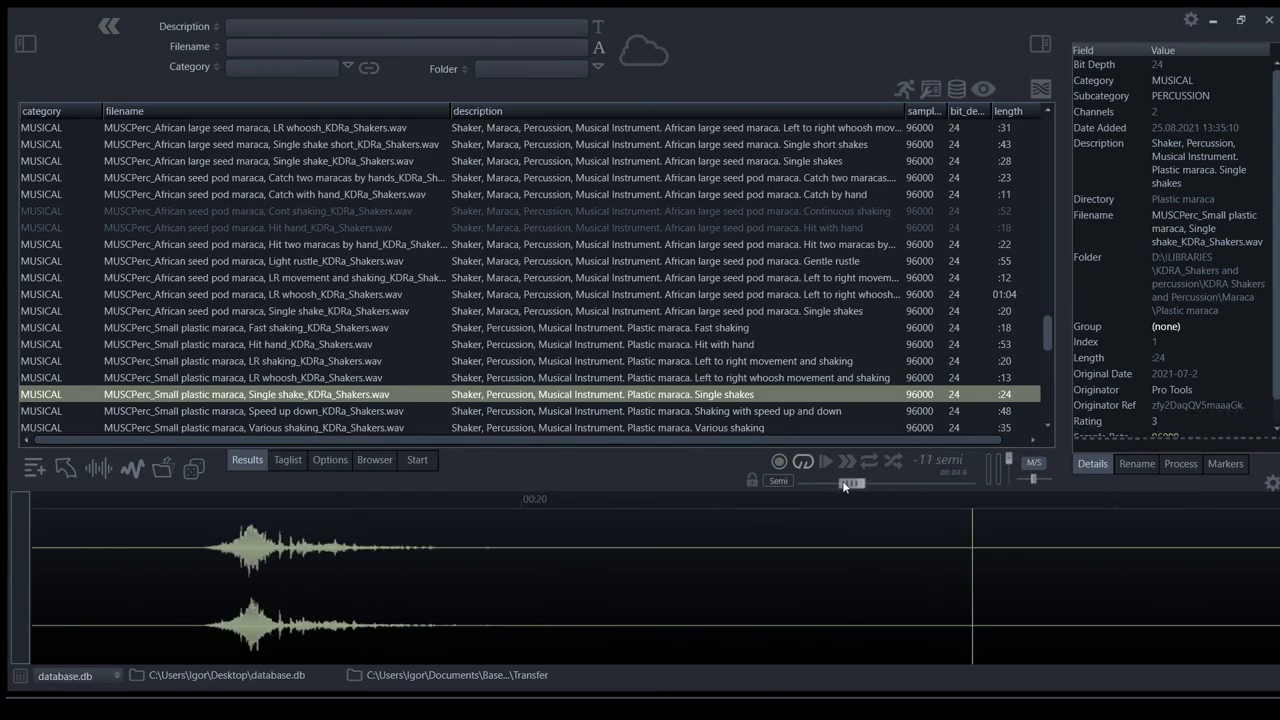
left_click(824, 460)
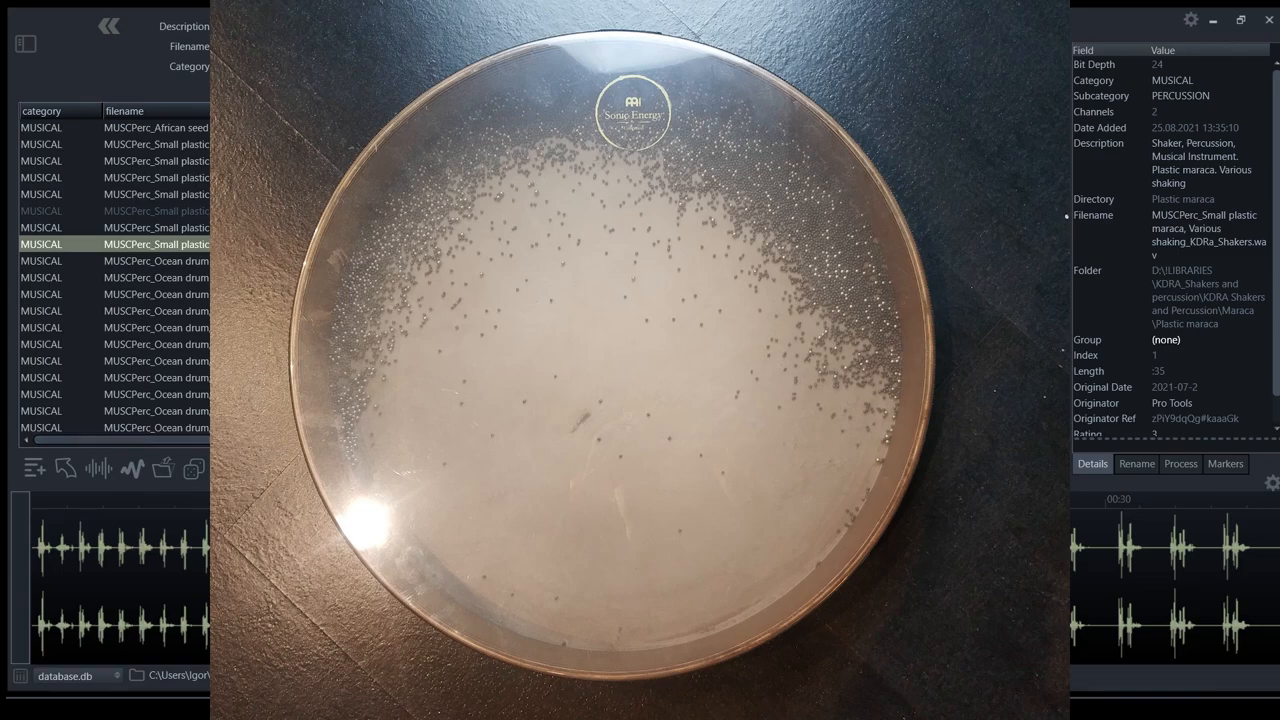
Play the 'Ocean drum rustle, Room mic' recording from the results list.
left_click(156, 276)
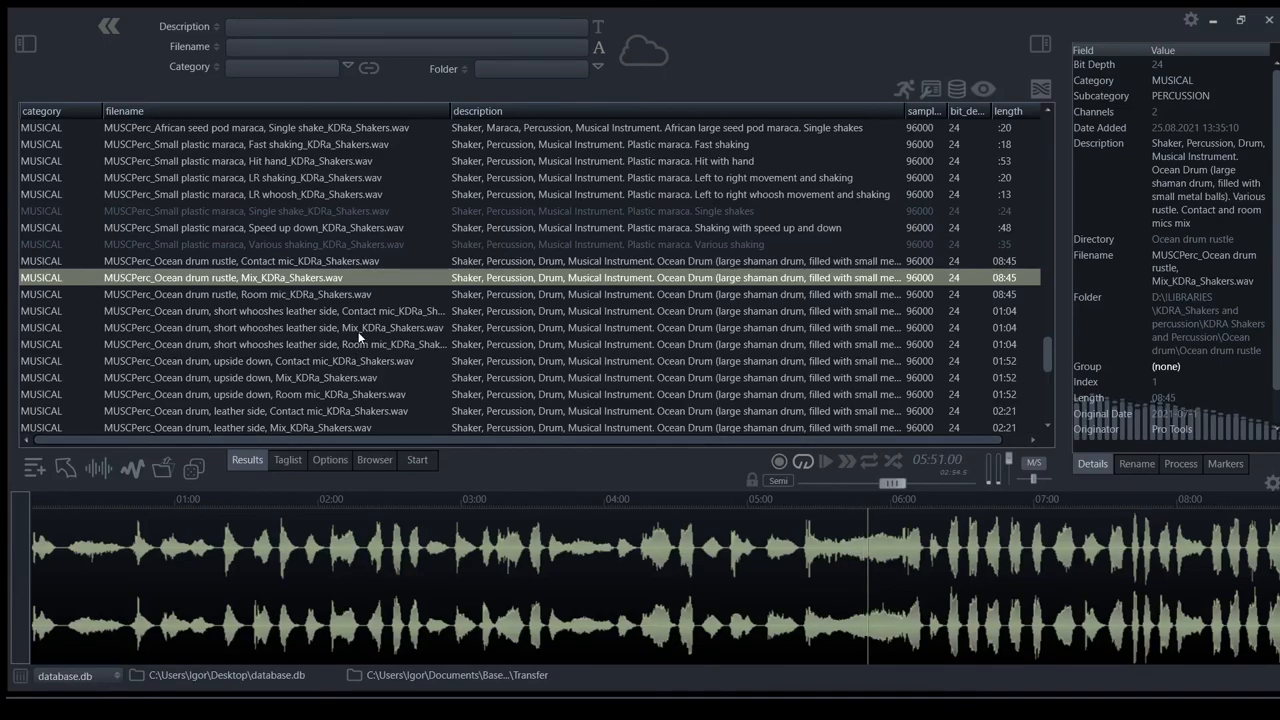
Audition the ocean drum short-whooshes and leather-side takes, then reach the large rainstick rustle.
left_click(270, 328)
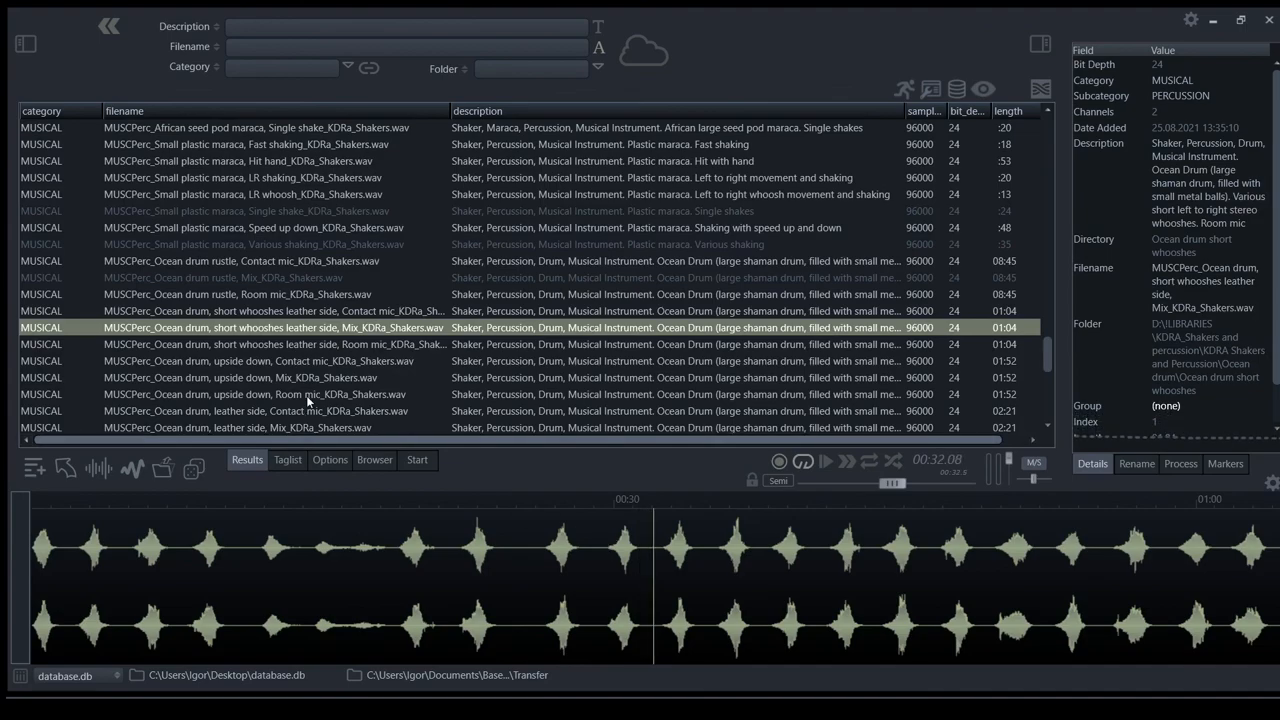
left_click(240, 376)
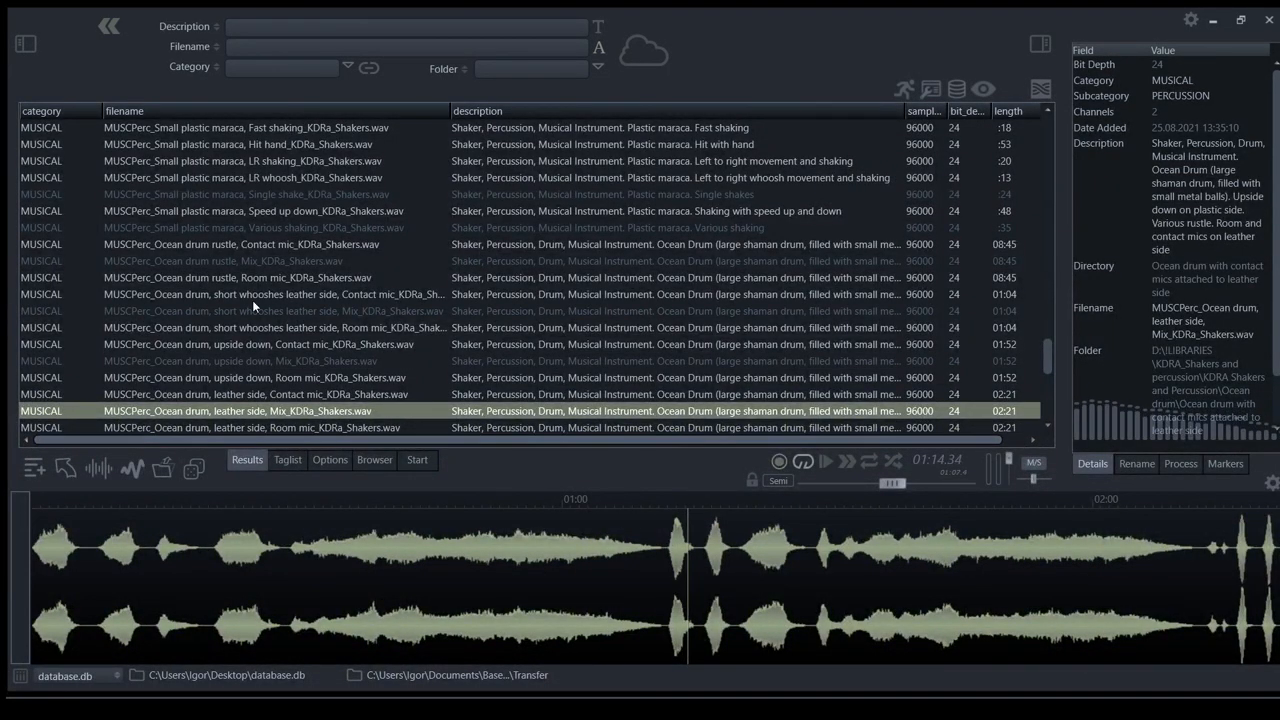
scroll("down", 3)
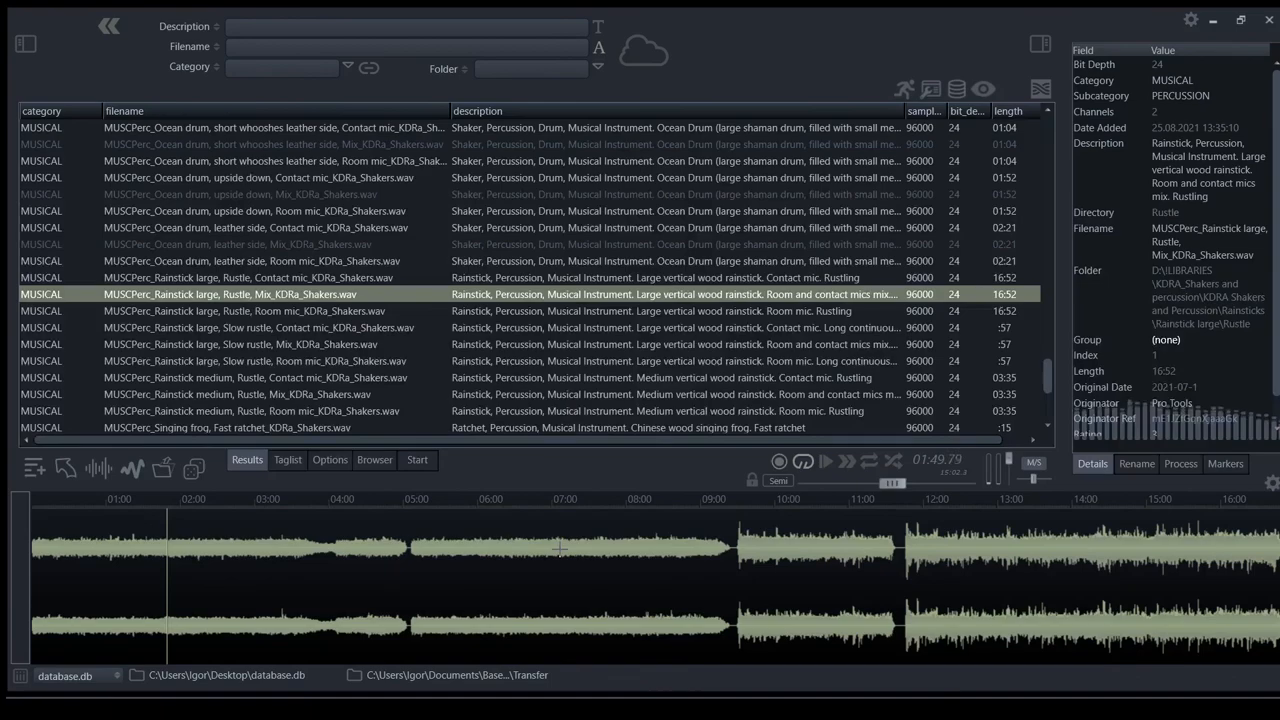
Play the large rainstick rustle and skip ahead to hear it further in.
left_click(564, 550)
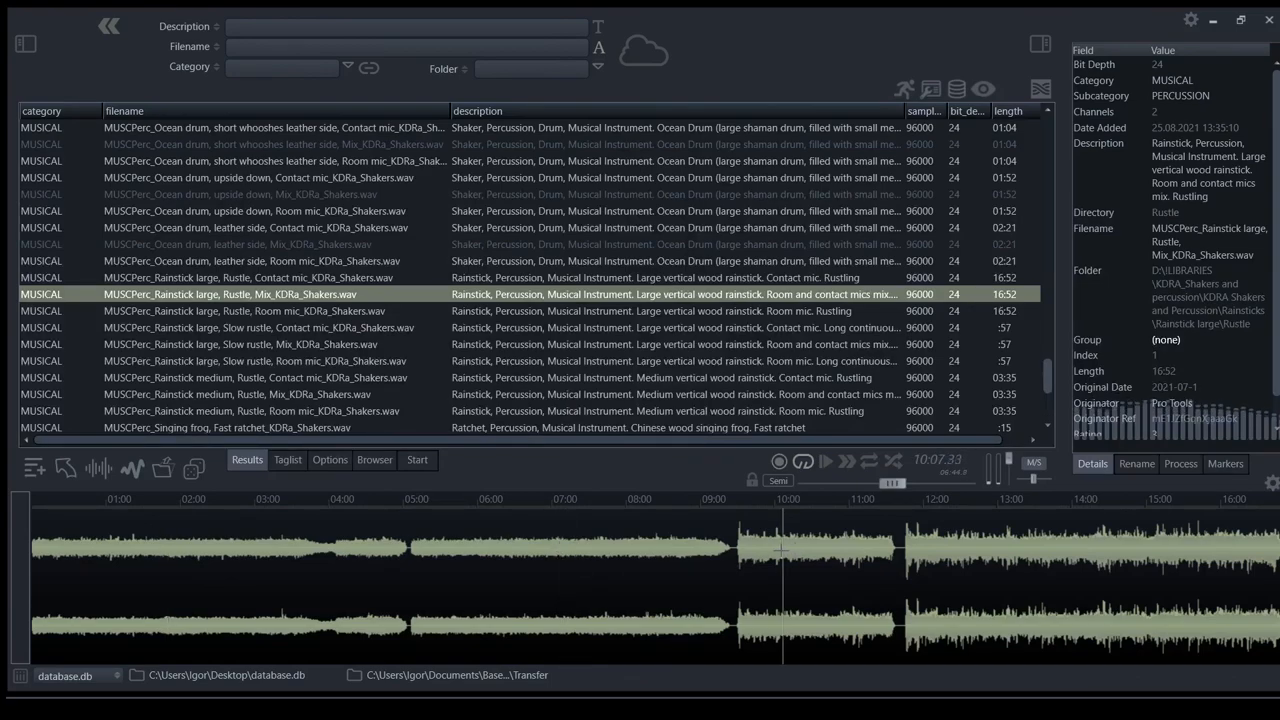
left_click_drag(896, 482, 870, 482)
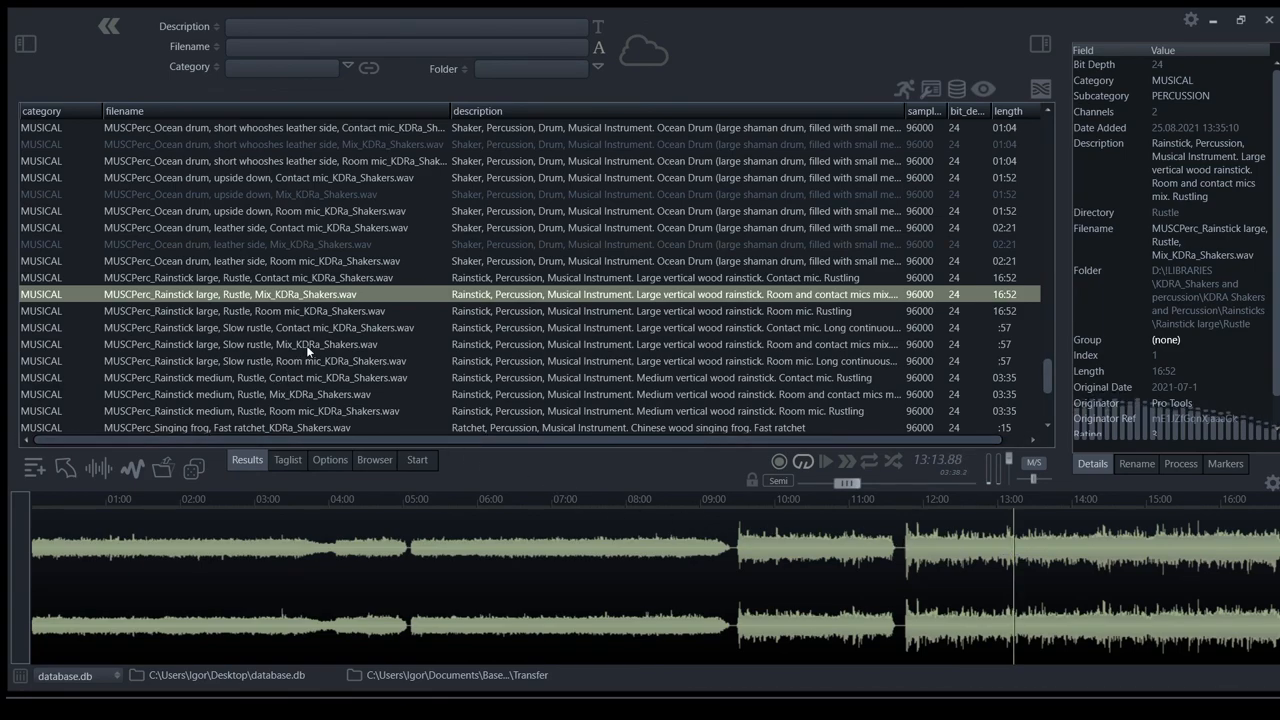
Play the large rainstick 'Slow rustle, Mix' take, including from a later point in the waveform.
left_click(240, 344)
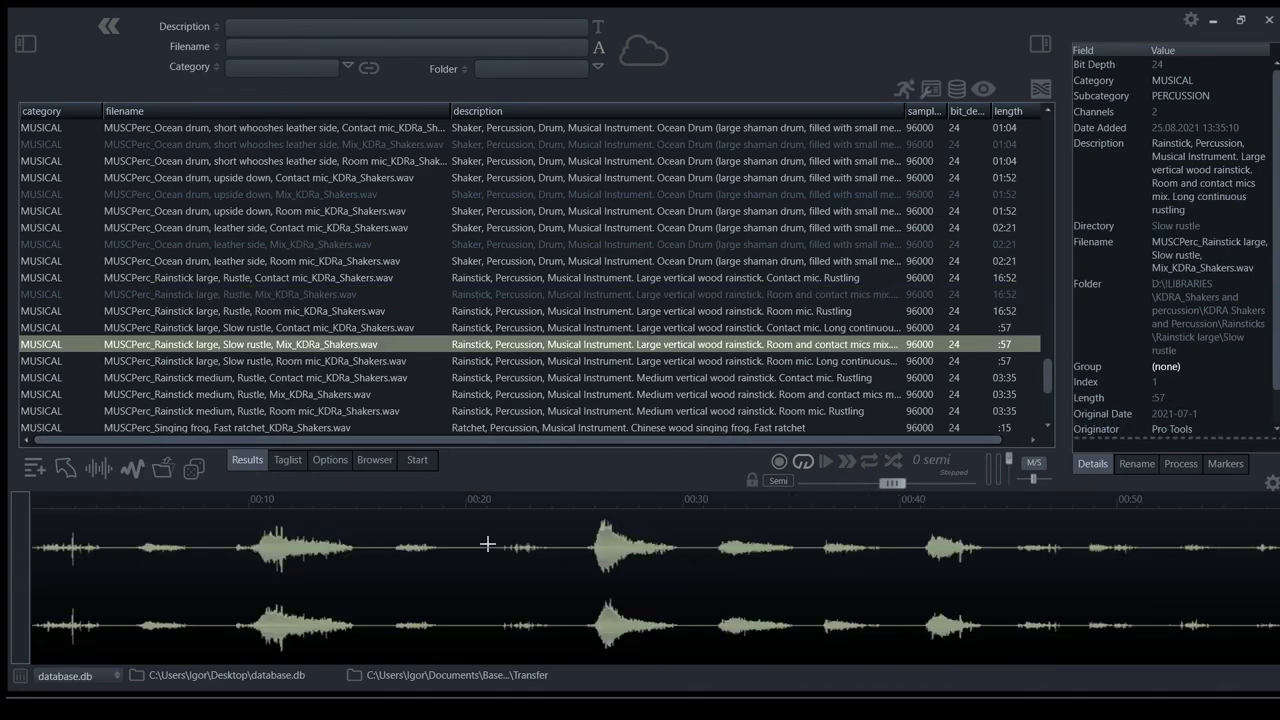
left_click(824, 460)
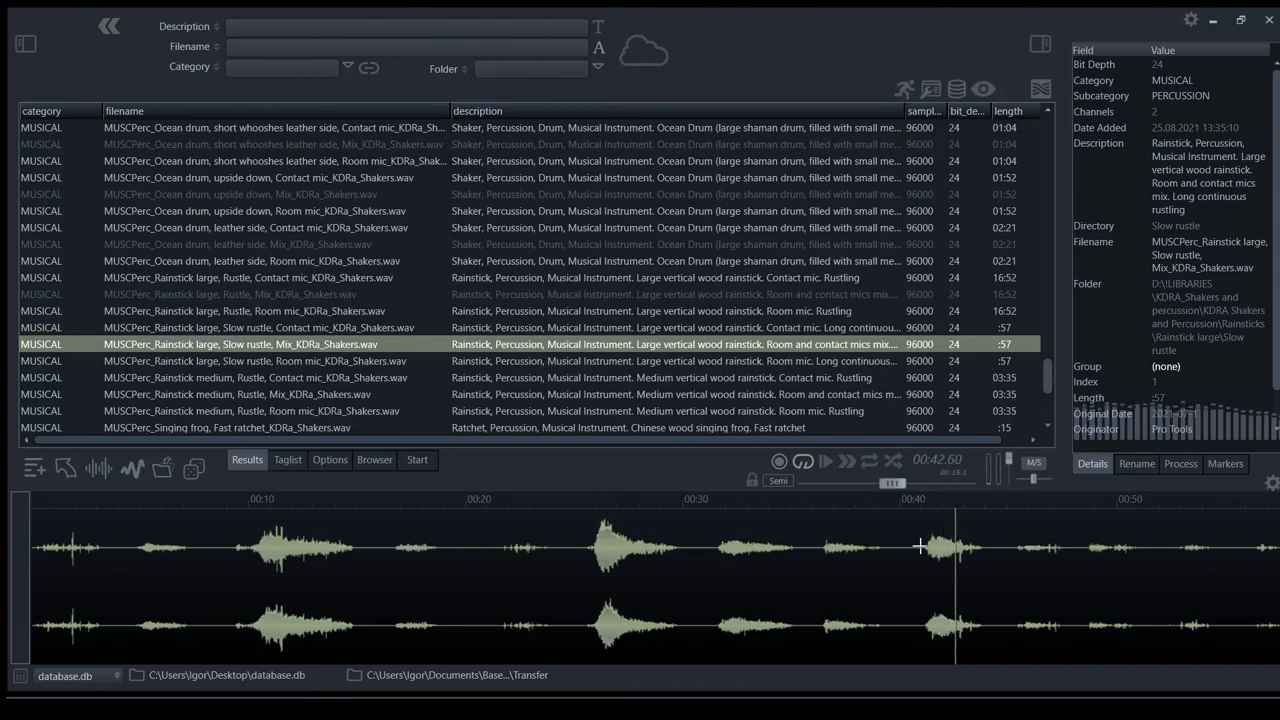
left_click(240, 394)
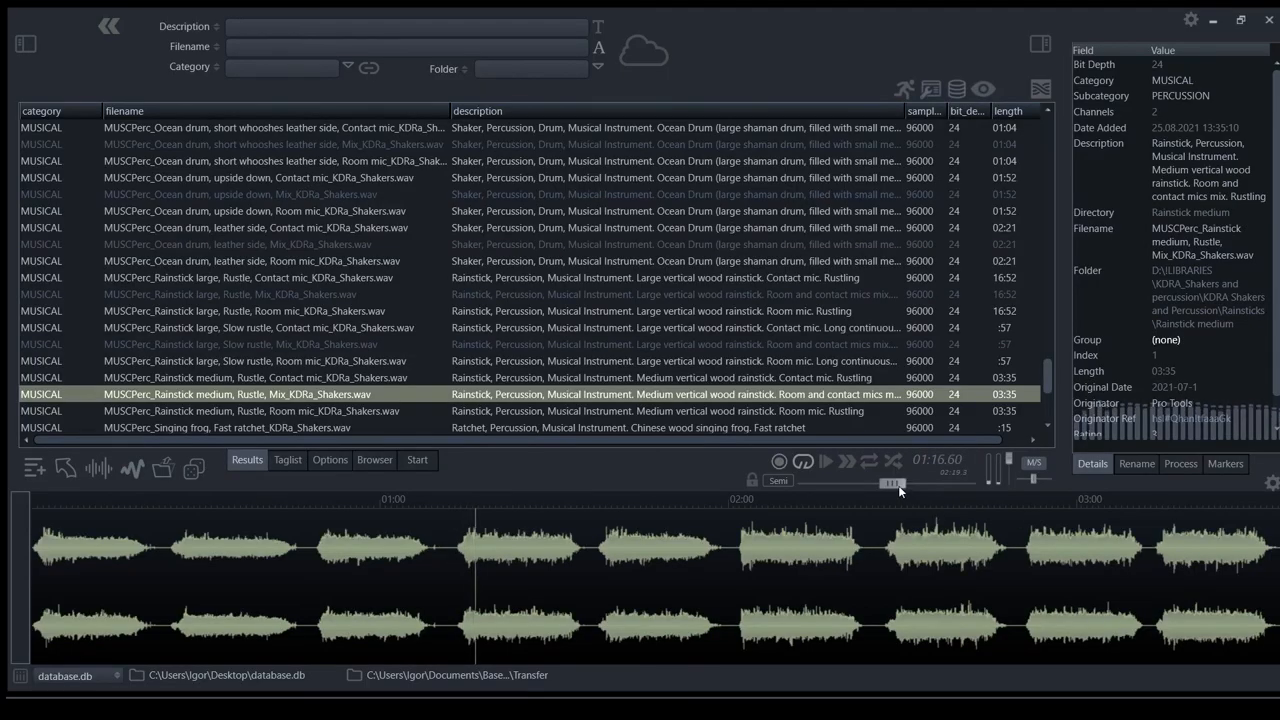
Adjust the transport slider while the medium rainstick rustle mix plays.
left_click_drag(892, 482, 852, 482)
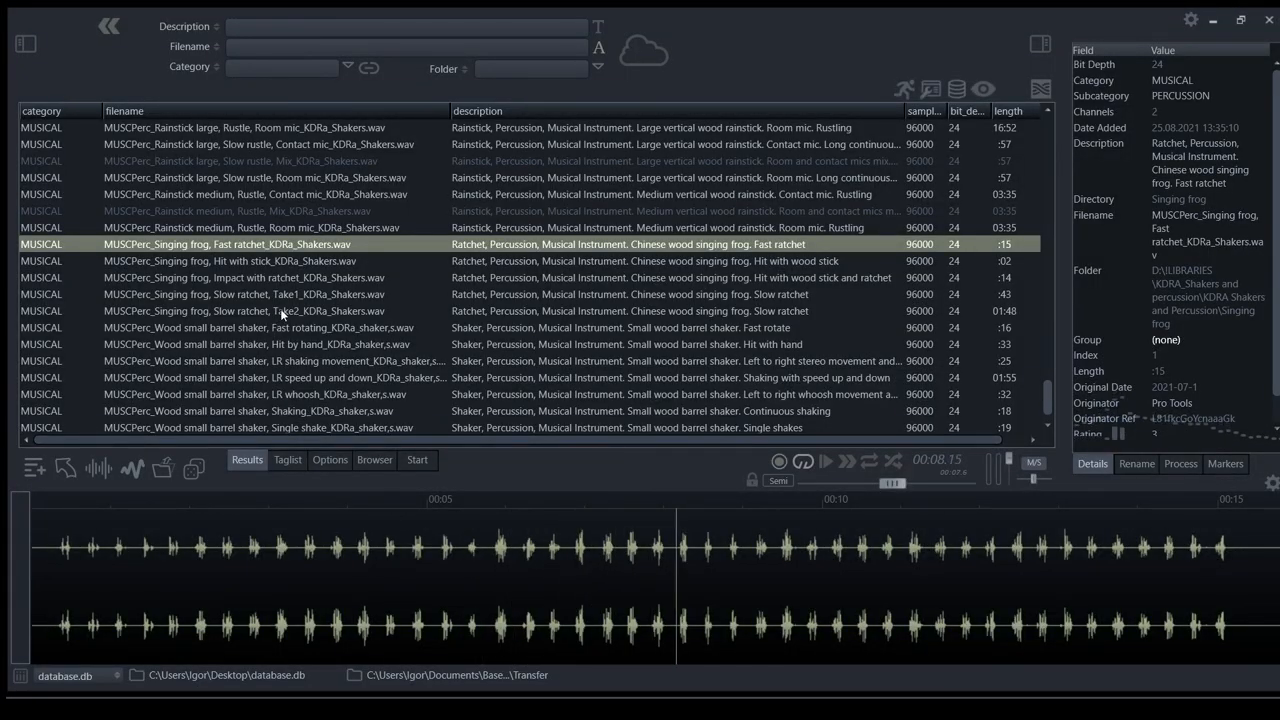
Play the 'Singing frog, Fast ratchet, Mix' recording.
left_click(244, 294)
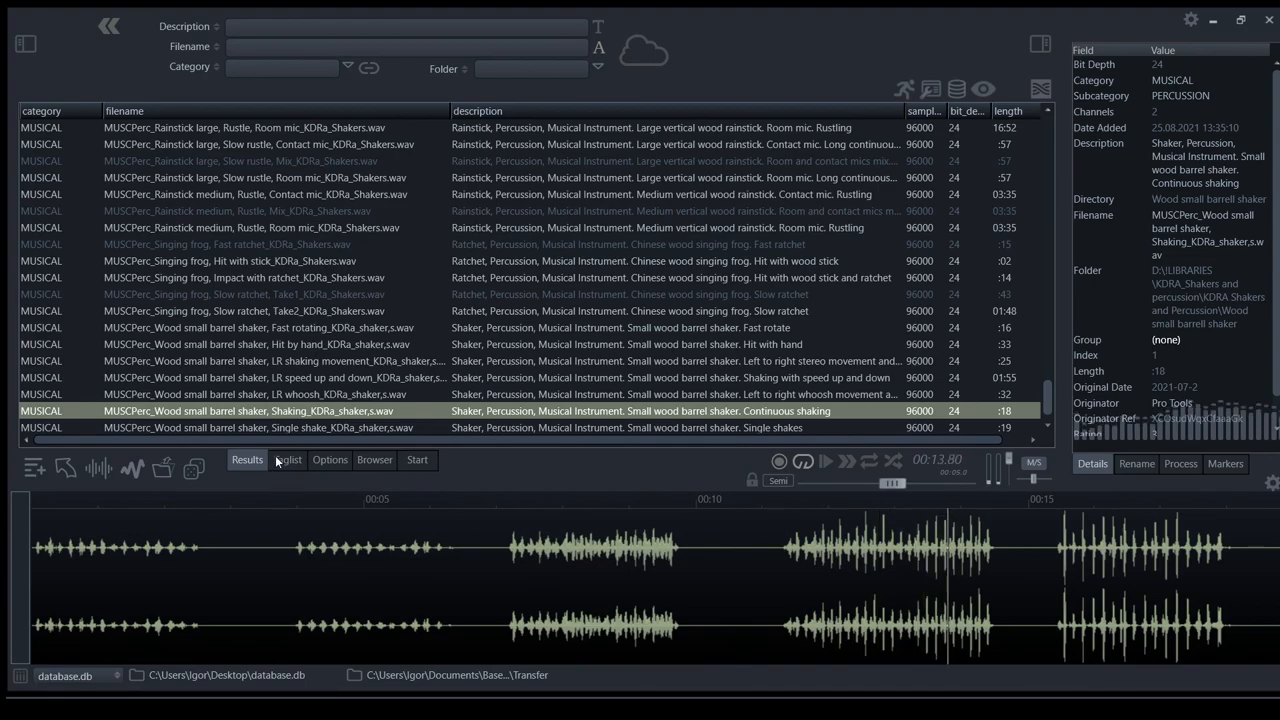
Play the wood small barrel shaker LR whoosh take with pitch lowered to about -4.7 semitones.
left_click(270, 392)
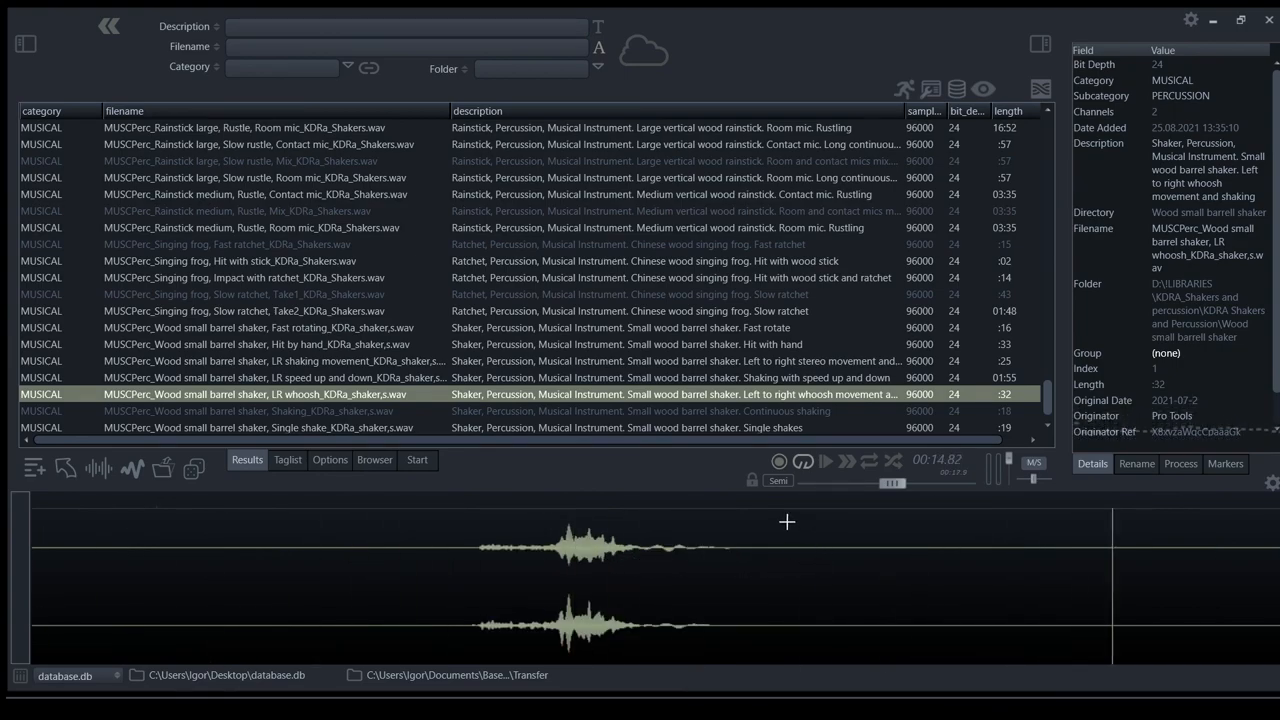
left_click_drag(890, 482, 852, 482)
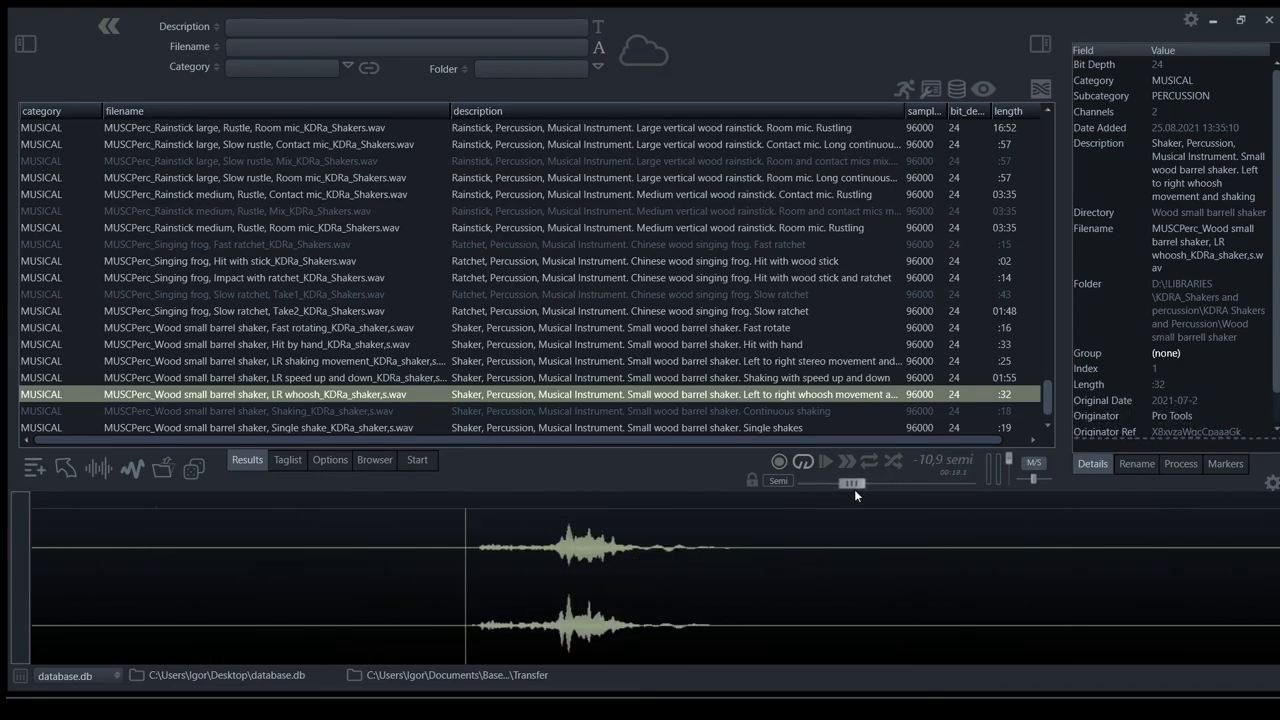
left_click_drag(852, 482, 862, 482)
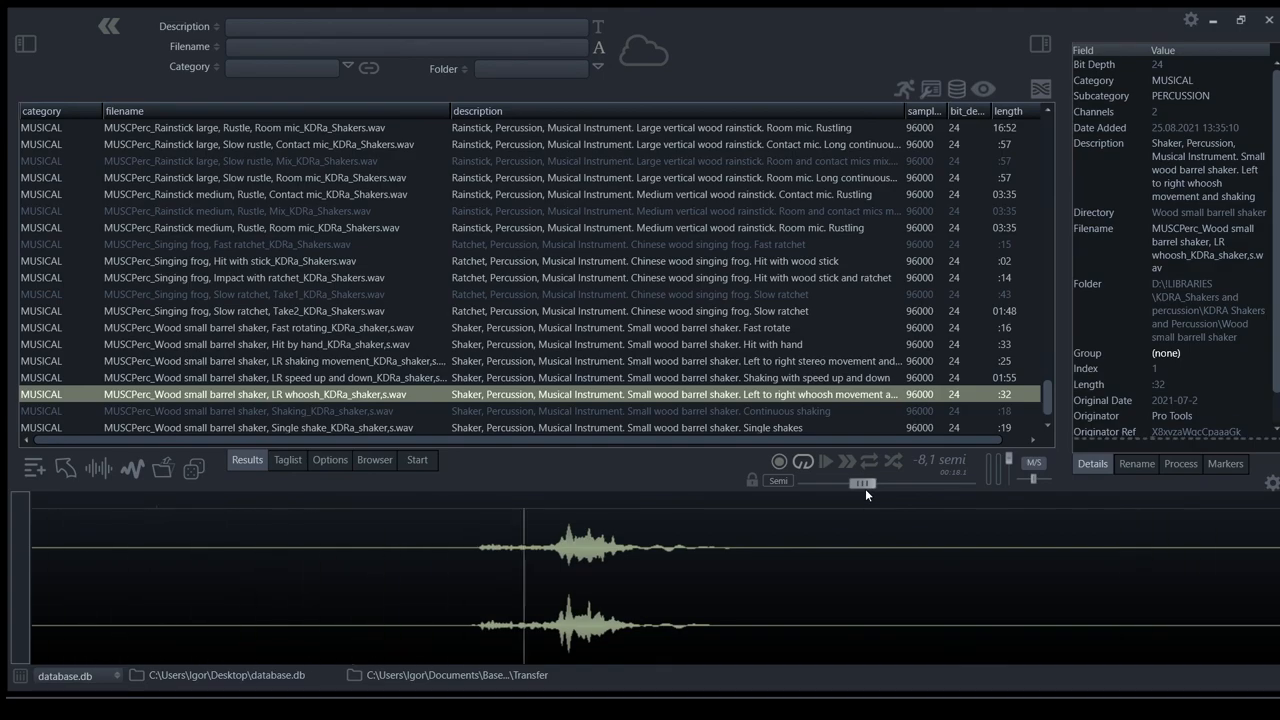